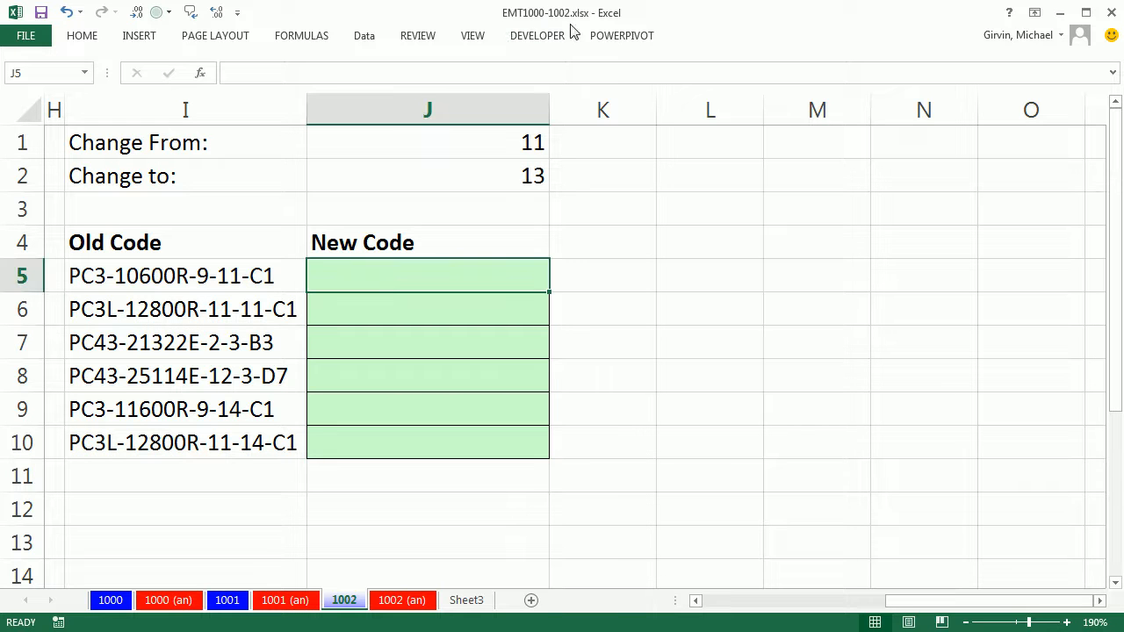
{"action": "mouse_move", "coordinate": [572, 502]}
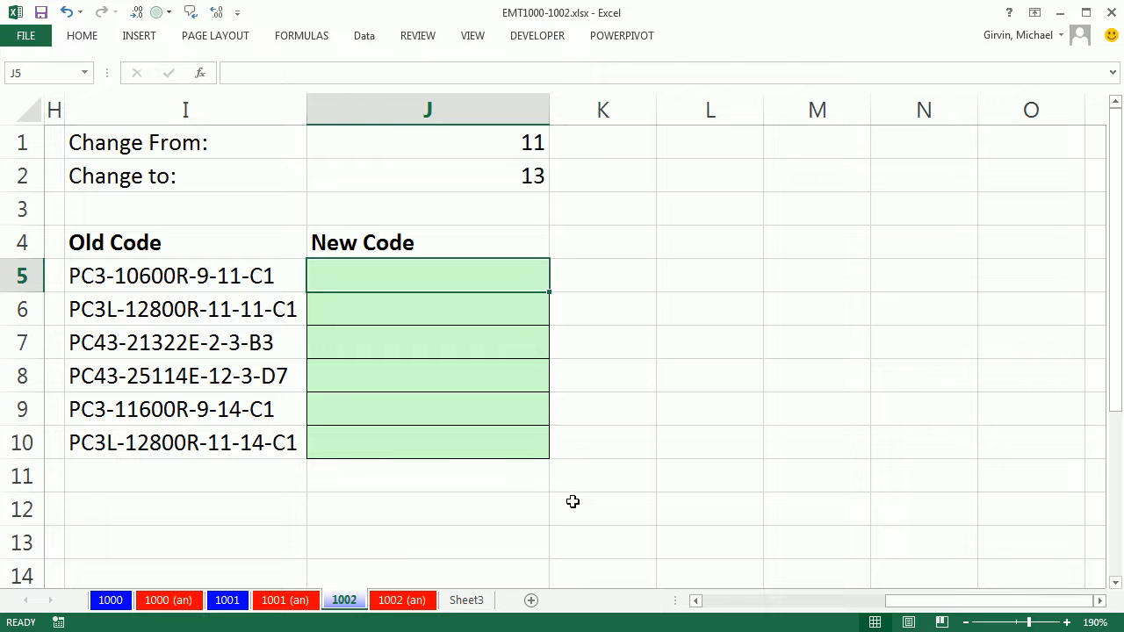
{"action": "mouse_move", "coordinate": [617, 529]}
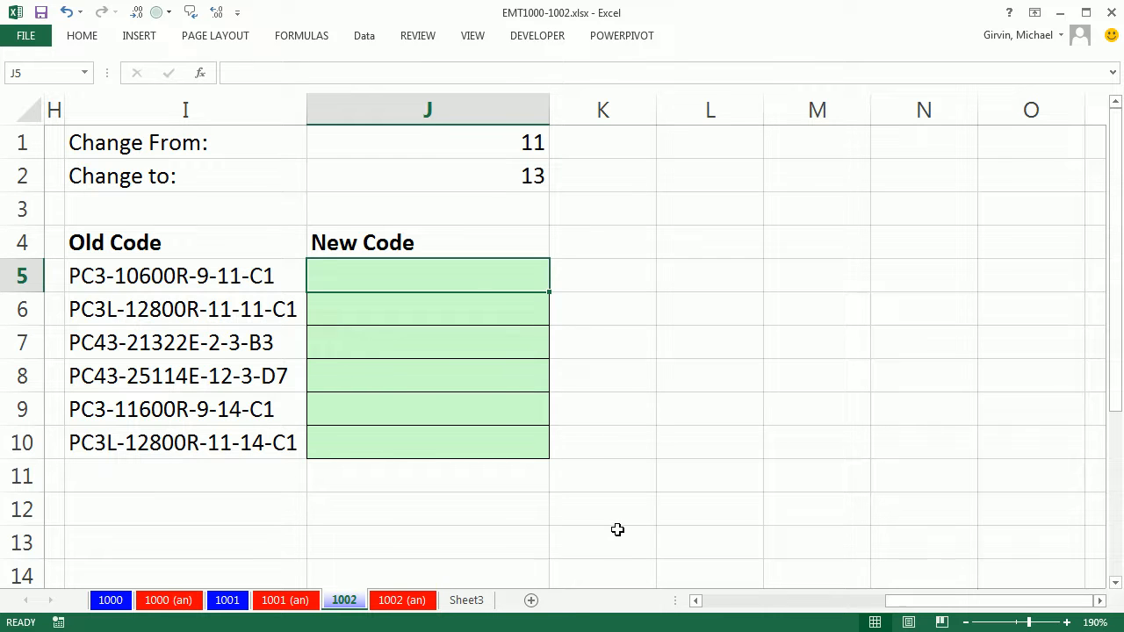
Enter =SUBSTITUTE(I5,"-","#",3) in J5, giving PC3-10600R-9#11-C1.
{"action": "left_click", "coordinate": [185, 308]}
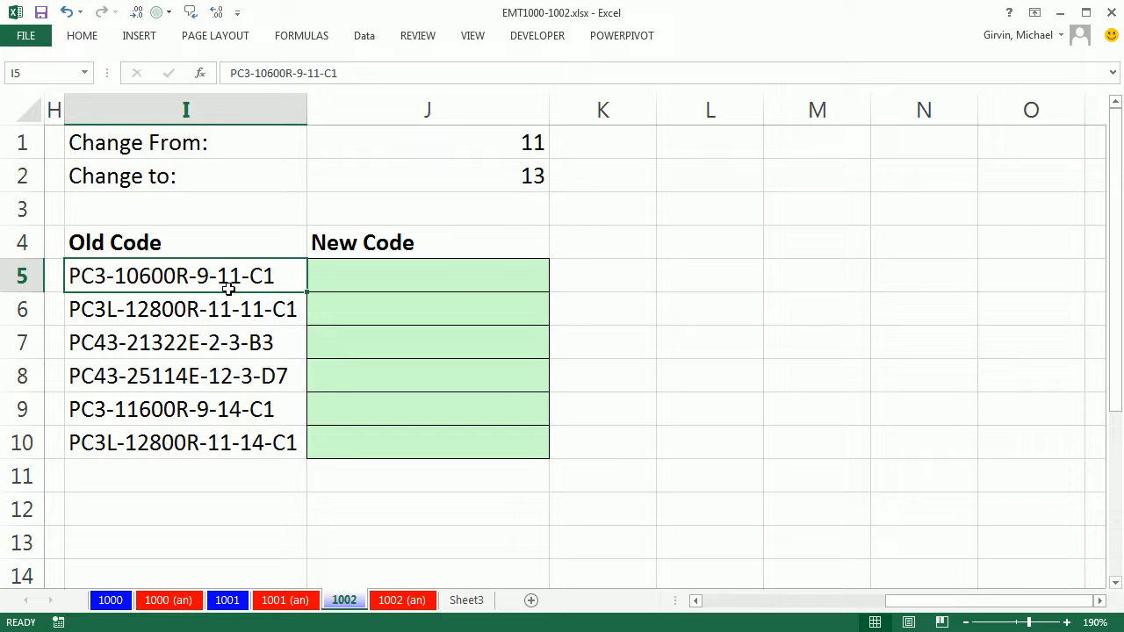
{"action": "mouse_move", "coordinate": [219, 225]}
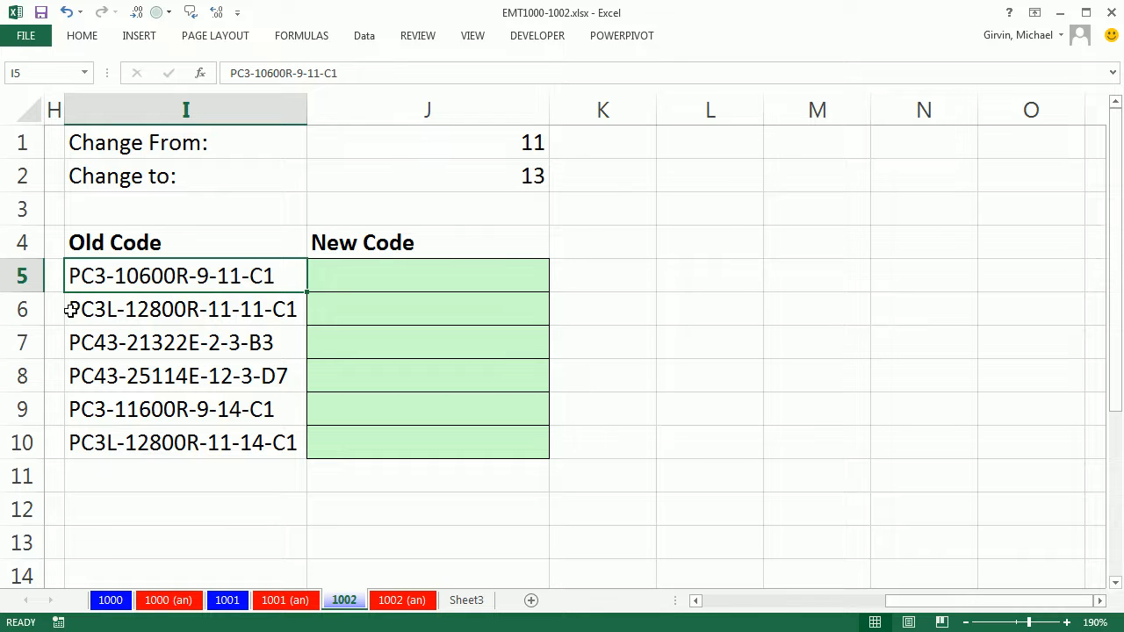
{"action": "mouse_move", "coordinate": [248, 474]}
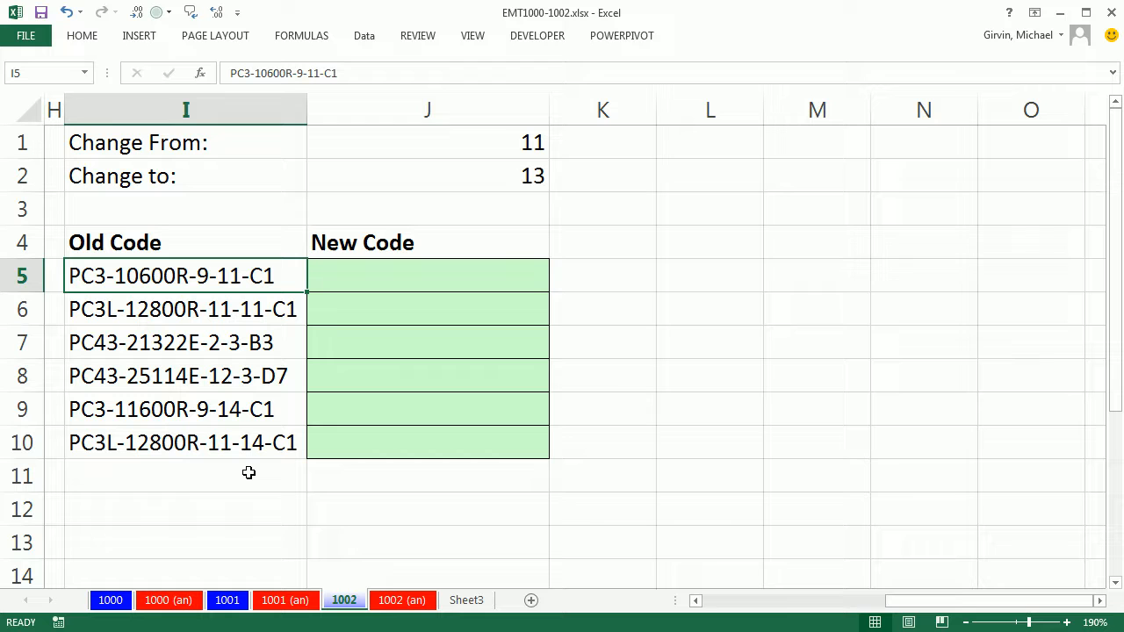
{"action": "mouse_move", "coordinate": [464, 139]}
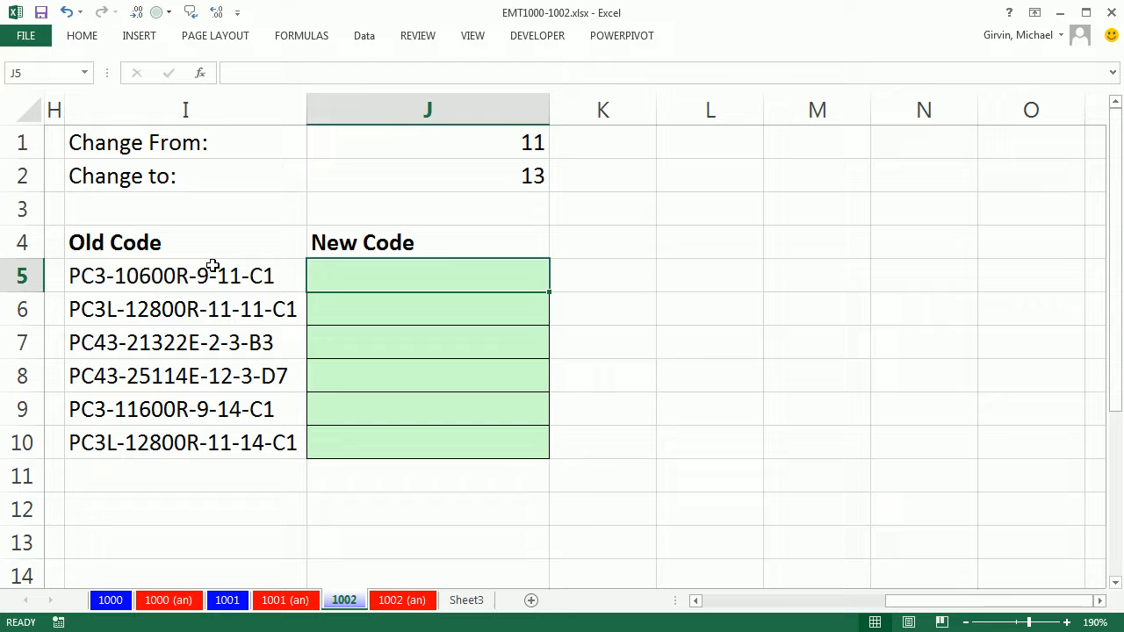
{"action": "mouse_move", "coordinate": [647, 478]}
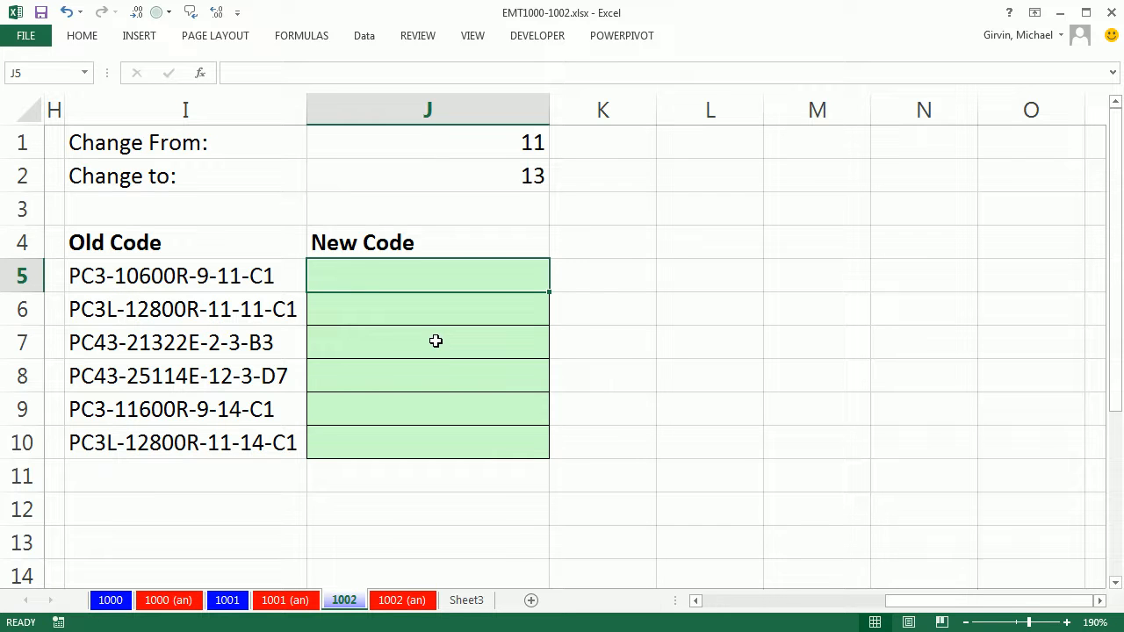
{"action": "type", "text": "="}
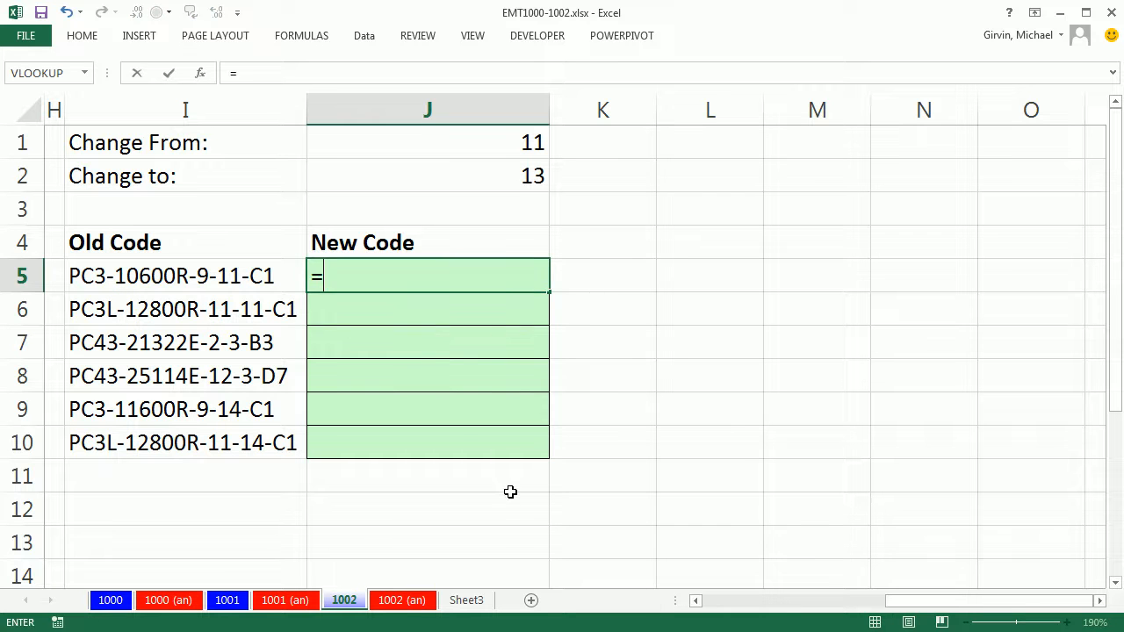
{"action": "type", "text": "sub"}
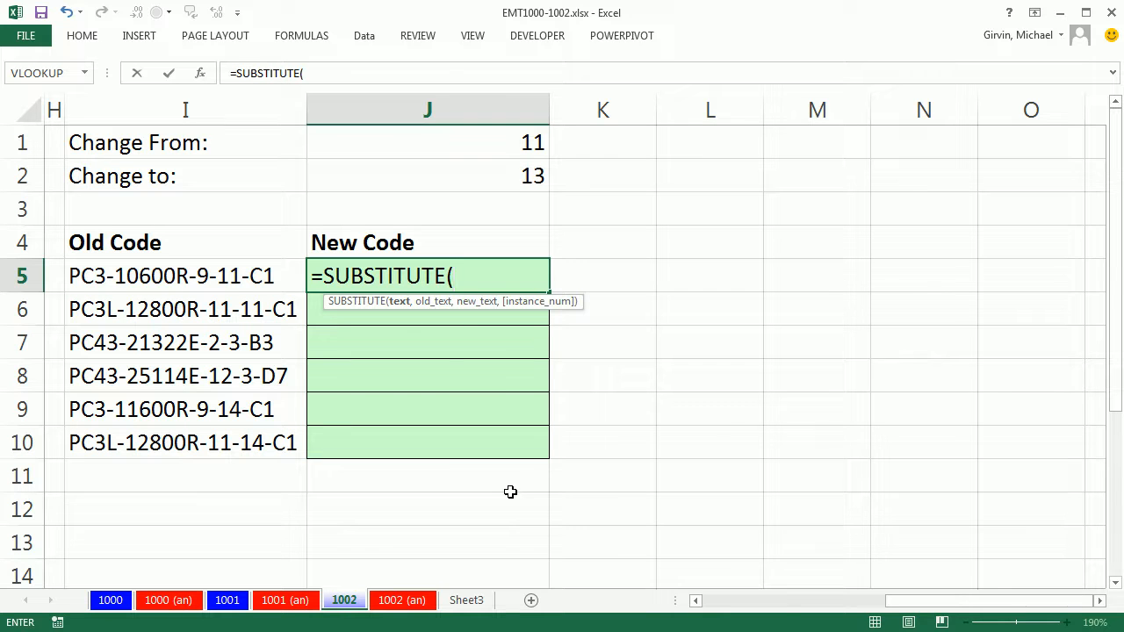
{"action": "mouse_move", "coordinate": [404, 312]}
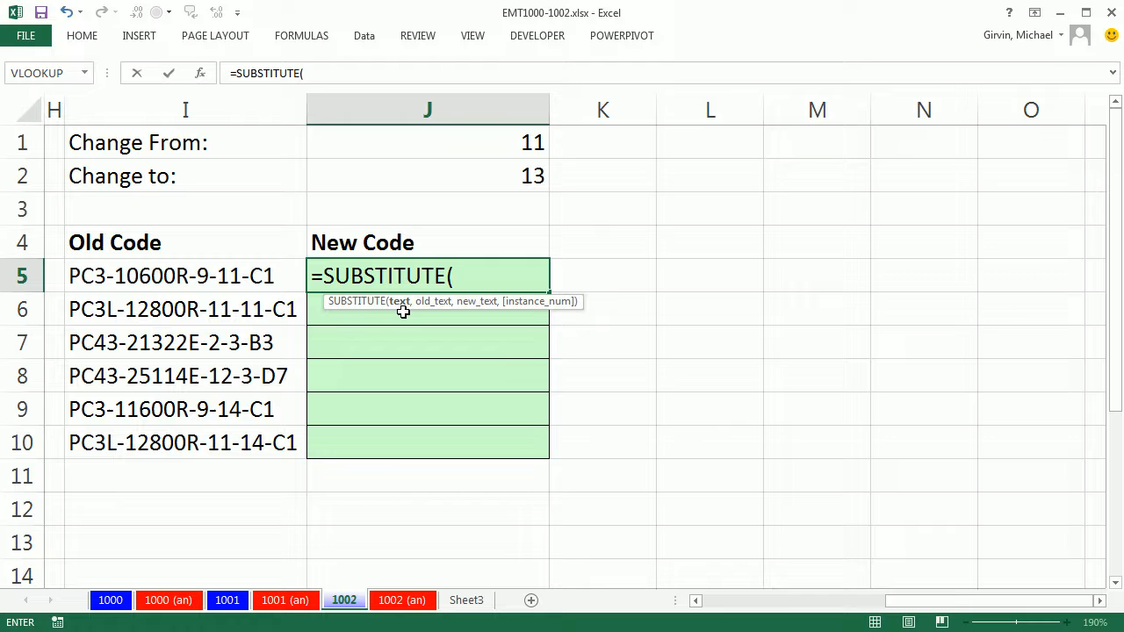
{"action": "left_click", "coordinate": [172, 275]}
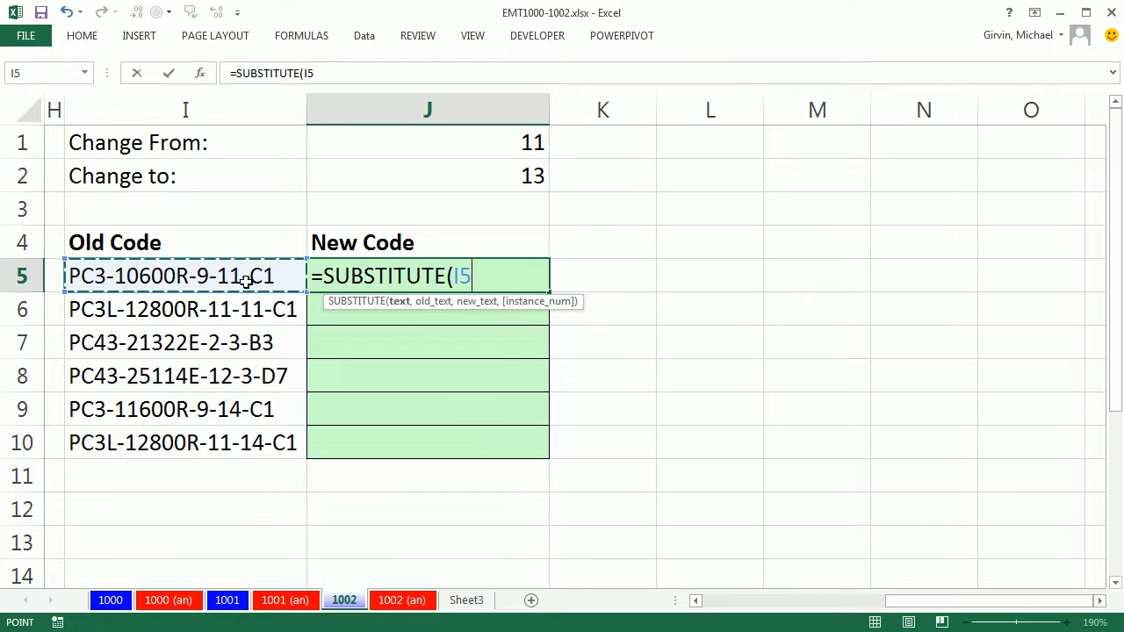
{"action": "type", "text": ","}
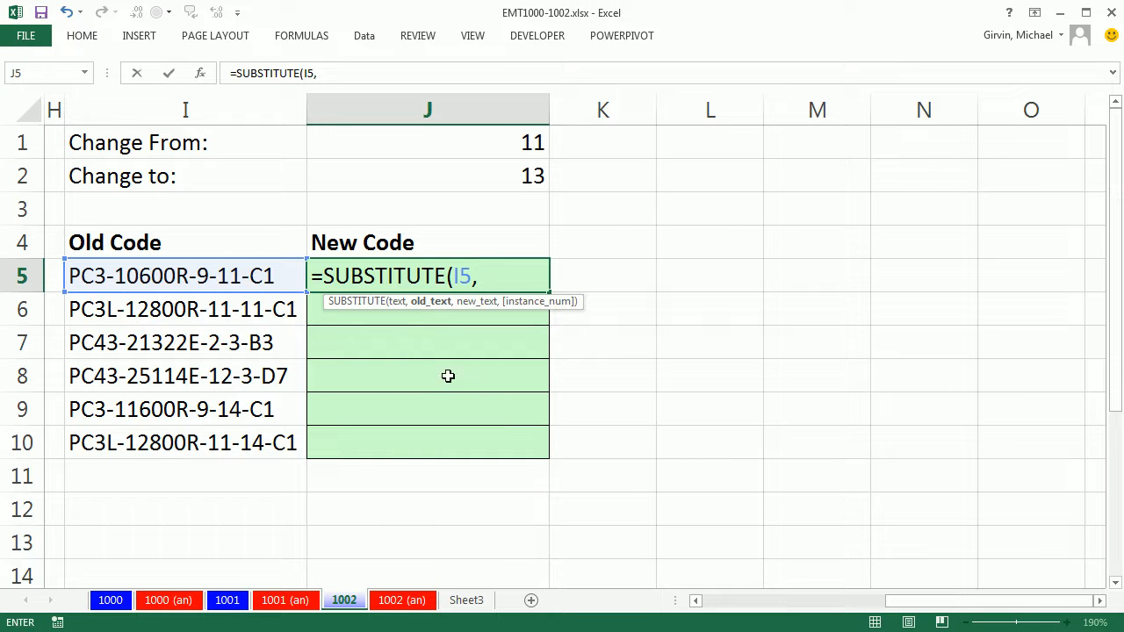
{"action": "type", "text": "\""}
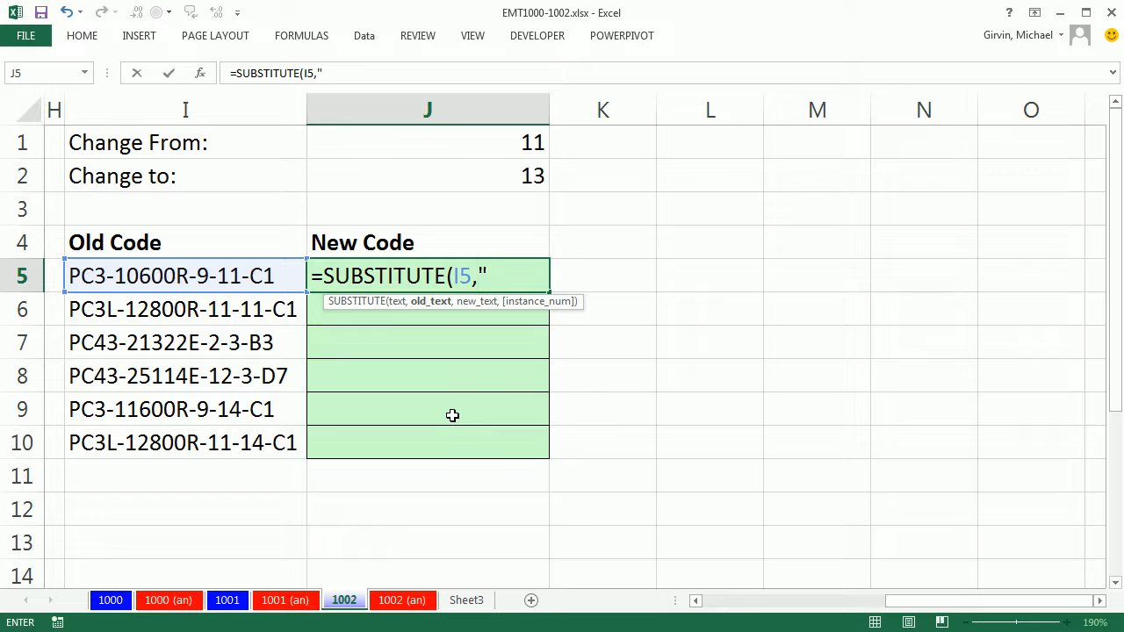
{"action": "type", "text": "-"}
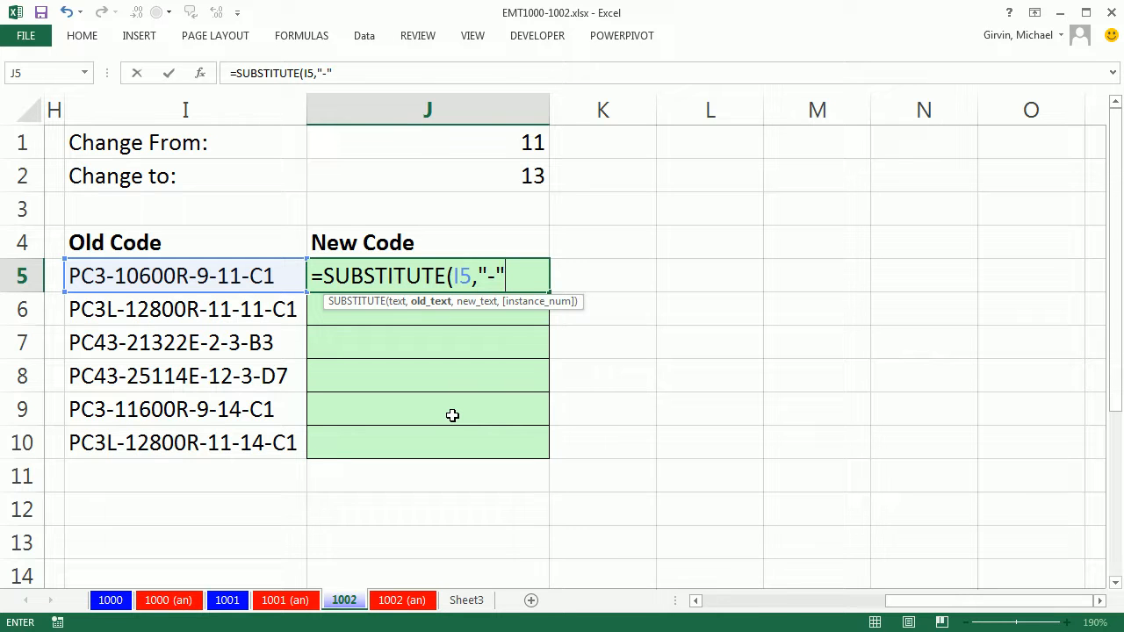
{"action": "mouse_move", "coordinate": [369, 358]}
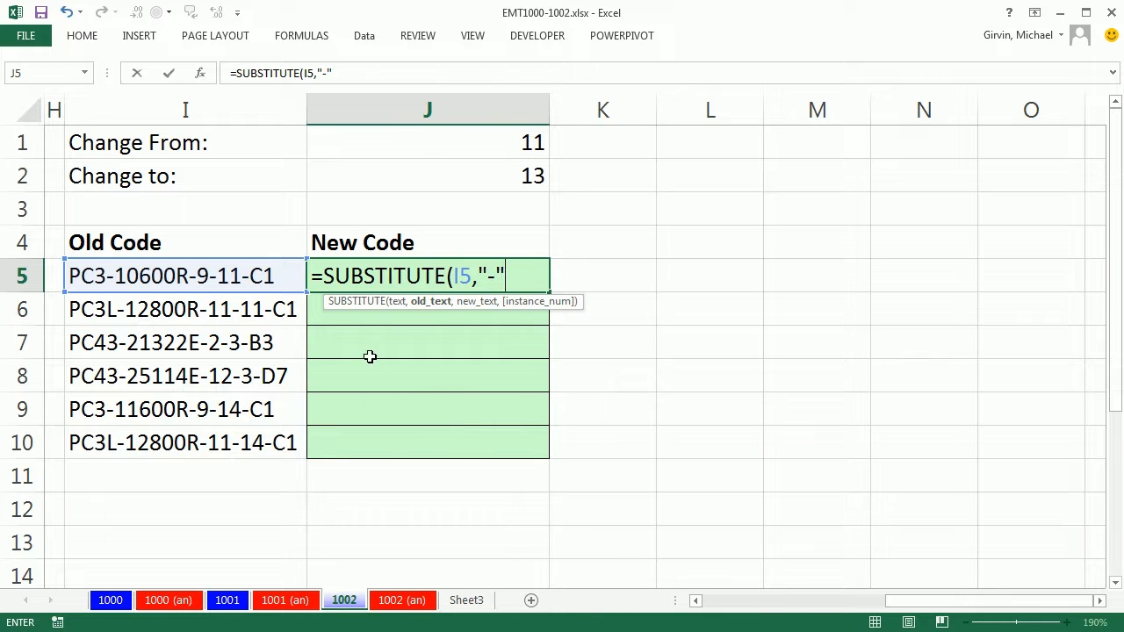
{"action": "type", "text": ","}
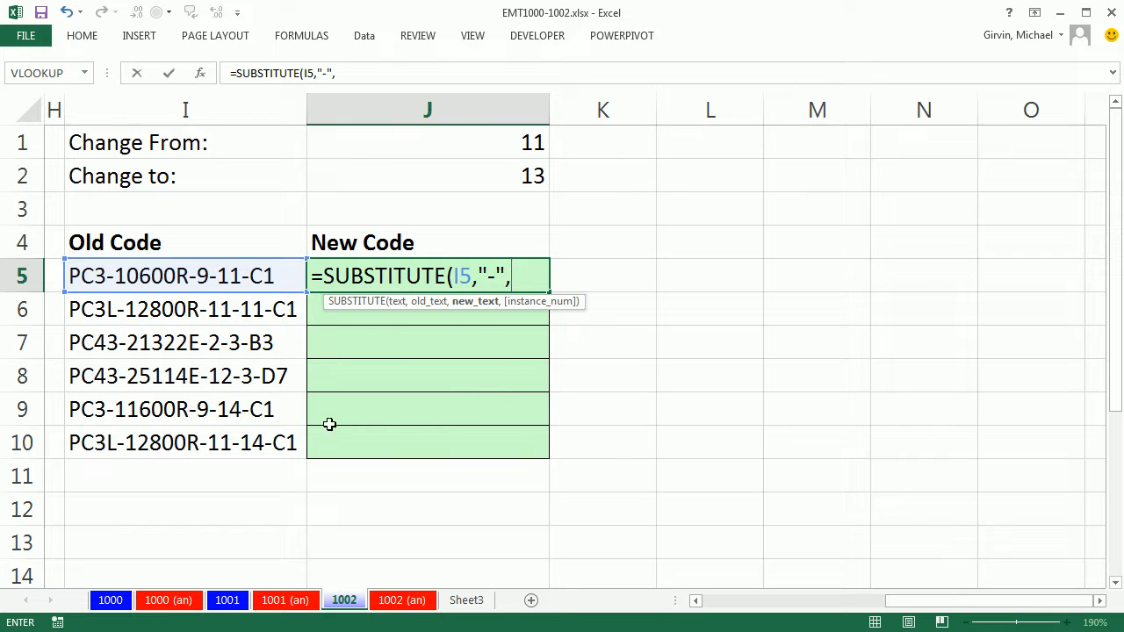
{"action": "mouse_move", "coordinate": [579, 554]}
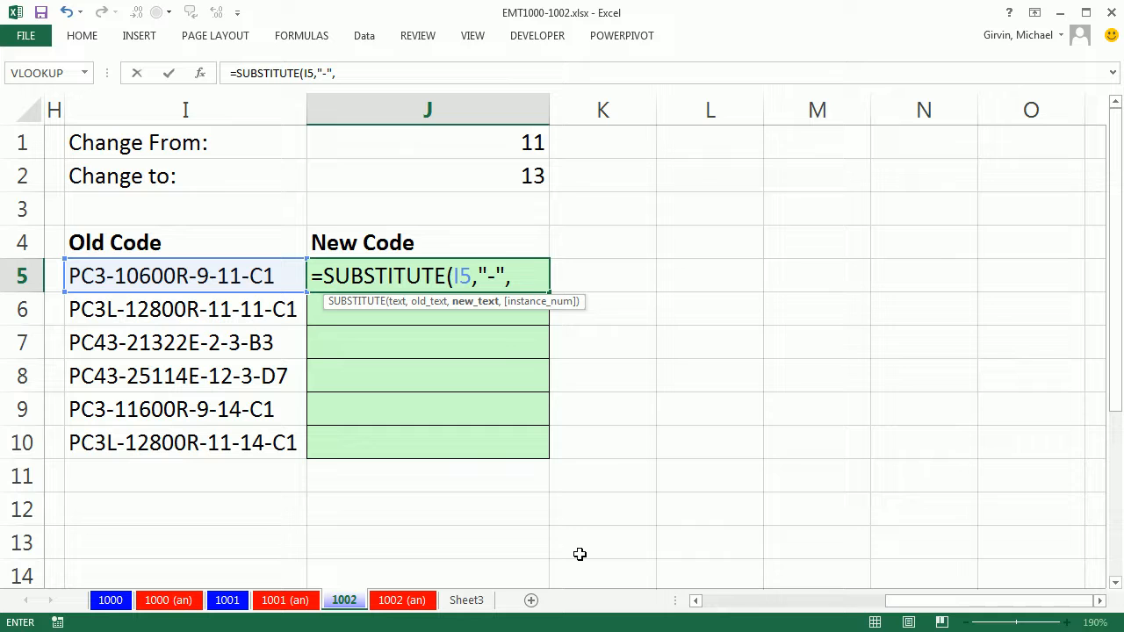
{"action": "type", "text": "\"#\""}
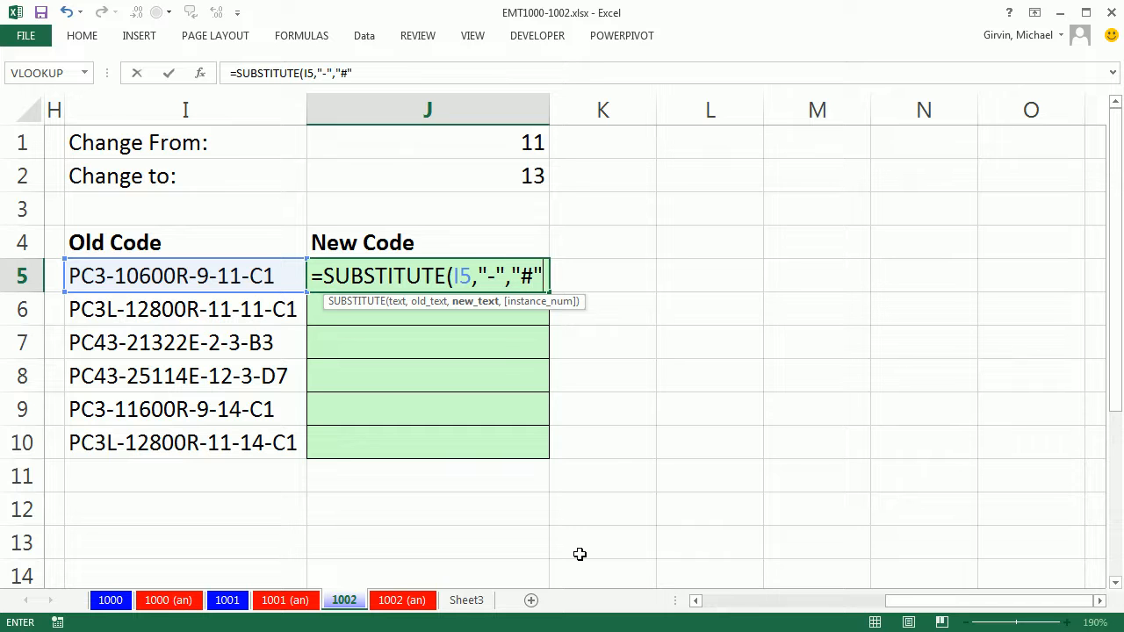
{"action": "type", "text": ","}
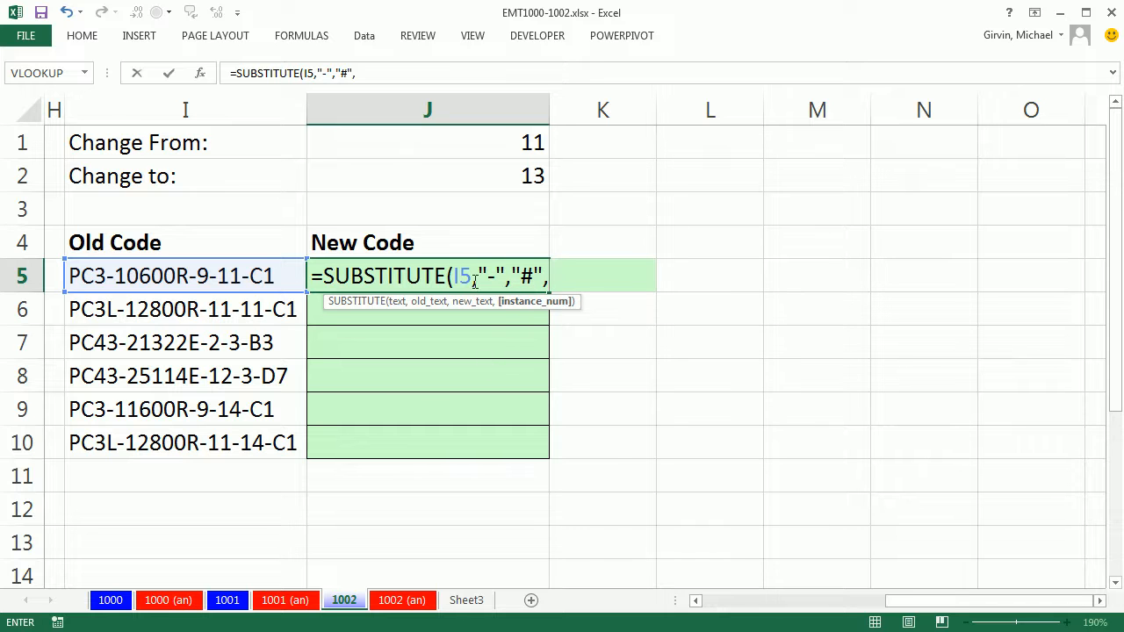
{"action": "mouse_move", "coordinate": [543, 320]}
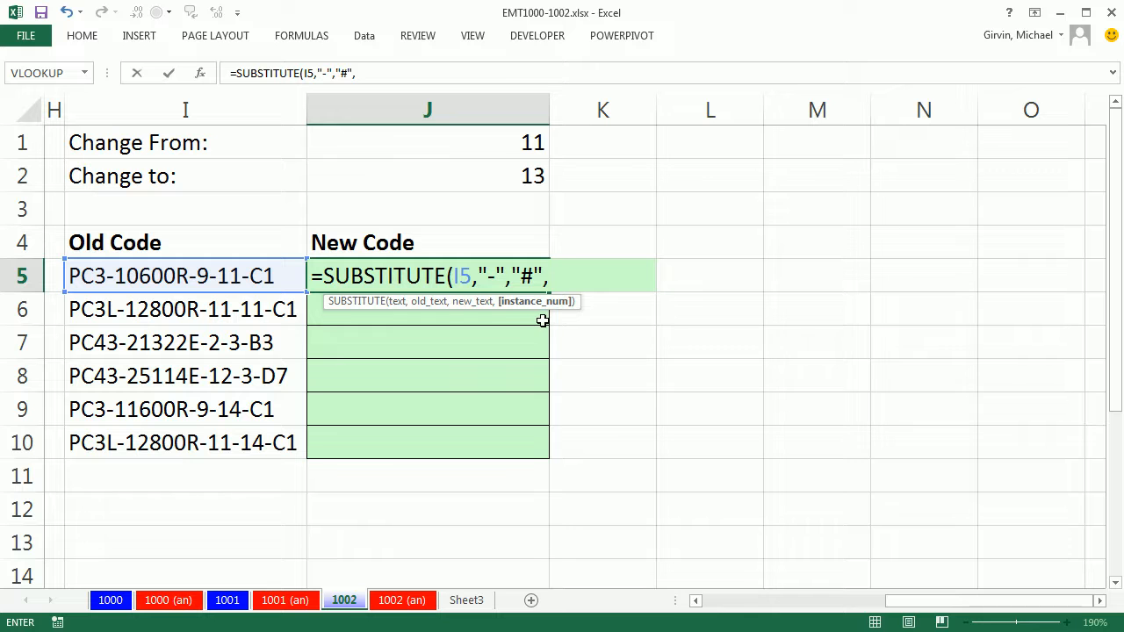
{"action": "type", "text": ",3"}
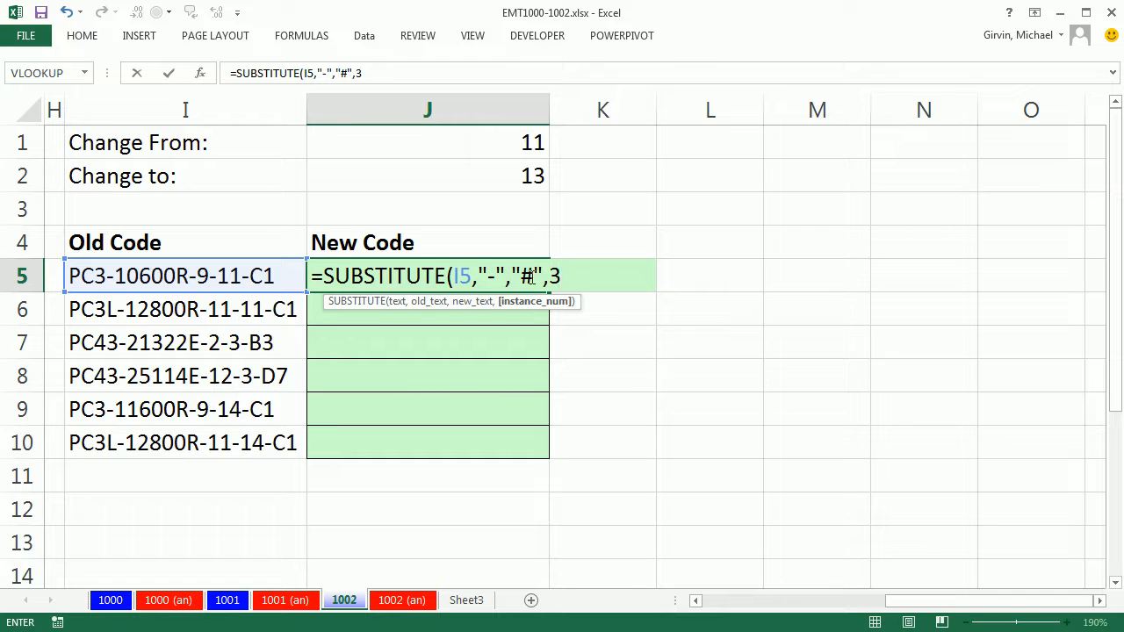
{"action": "mouse_move", "coordinate": [823, 482]}
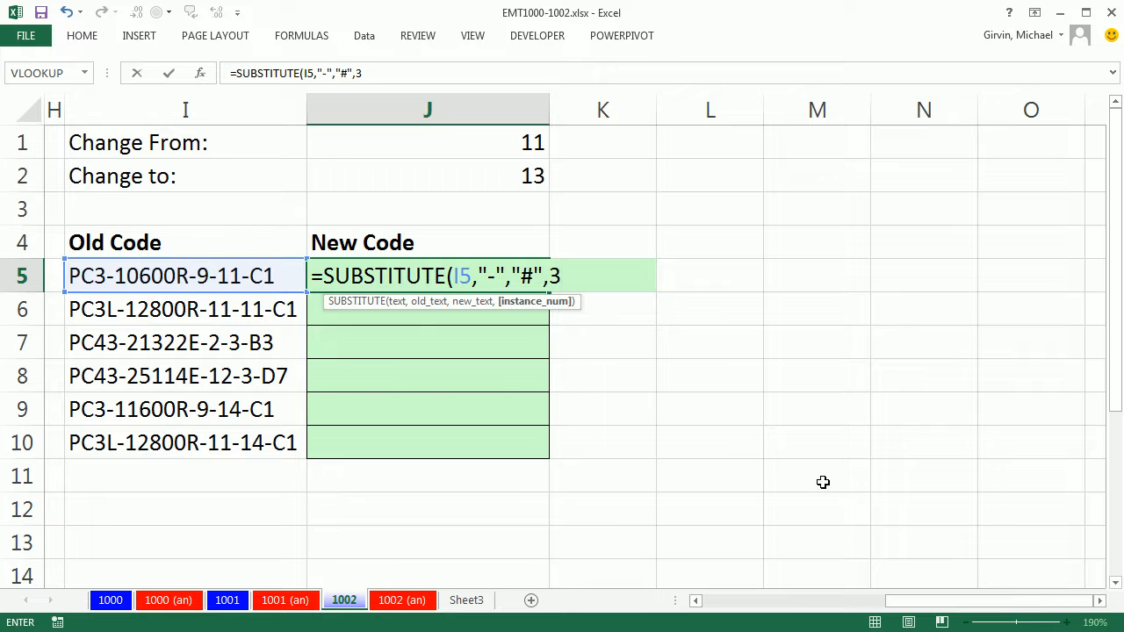
{"action": "key", "text": "Return"}
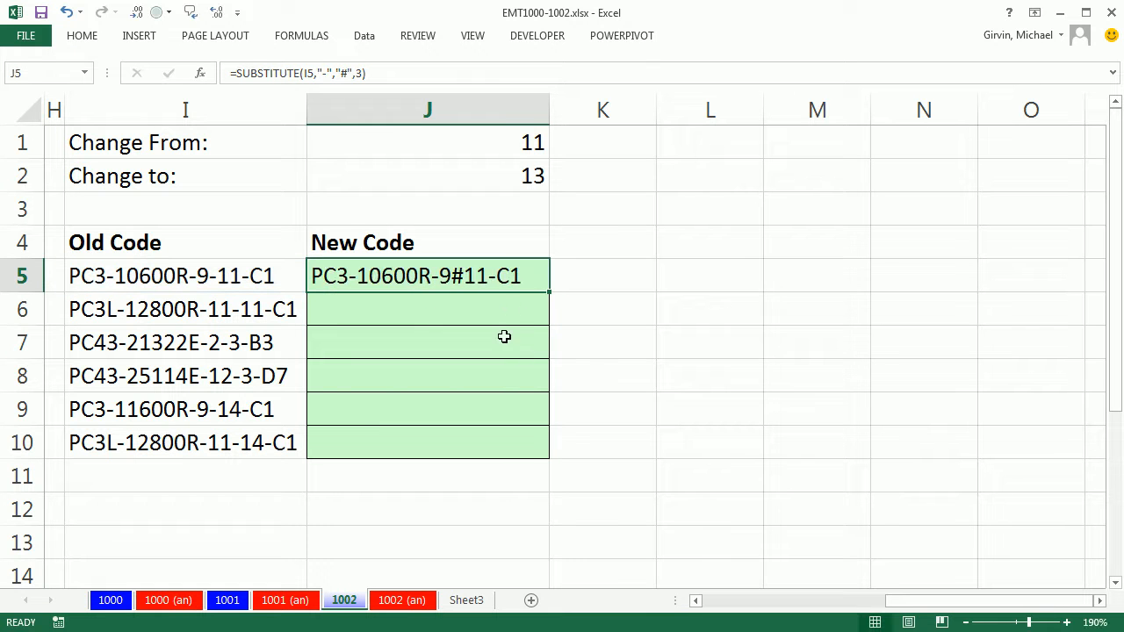
Copy the SUBSTITUTE formula from J5 down through J10.
{"action": "left_click_drag", "start_coordinate": [549, 287], "coordinate": [549, 457]}
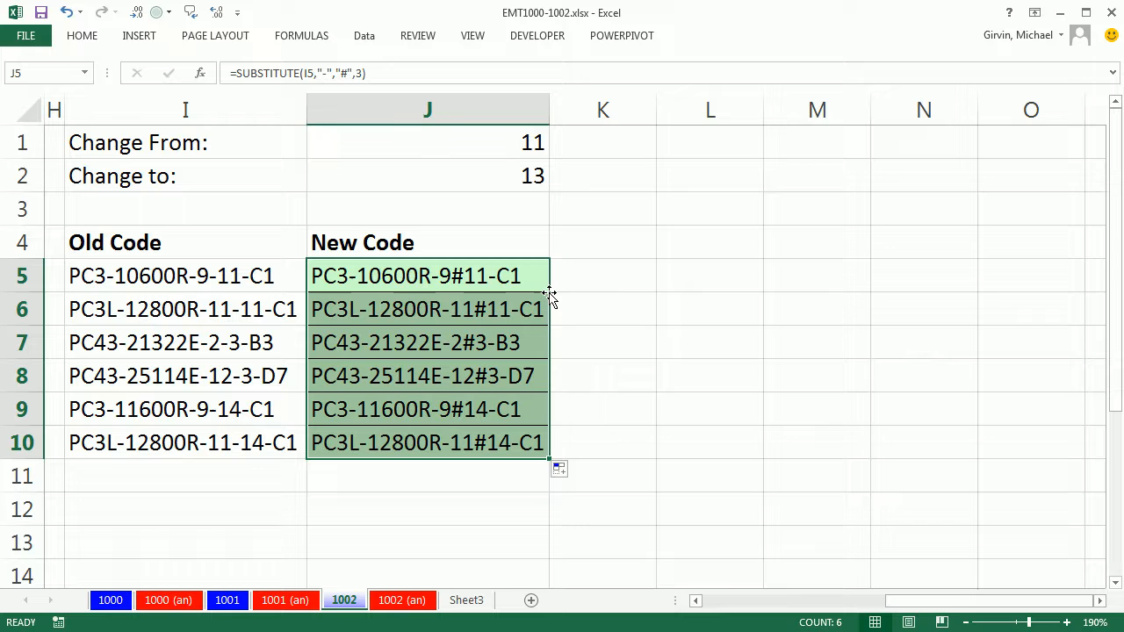
{"action": "mouse_move", "coordinate": [483, 299]}
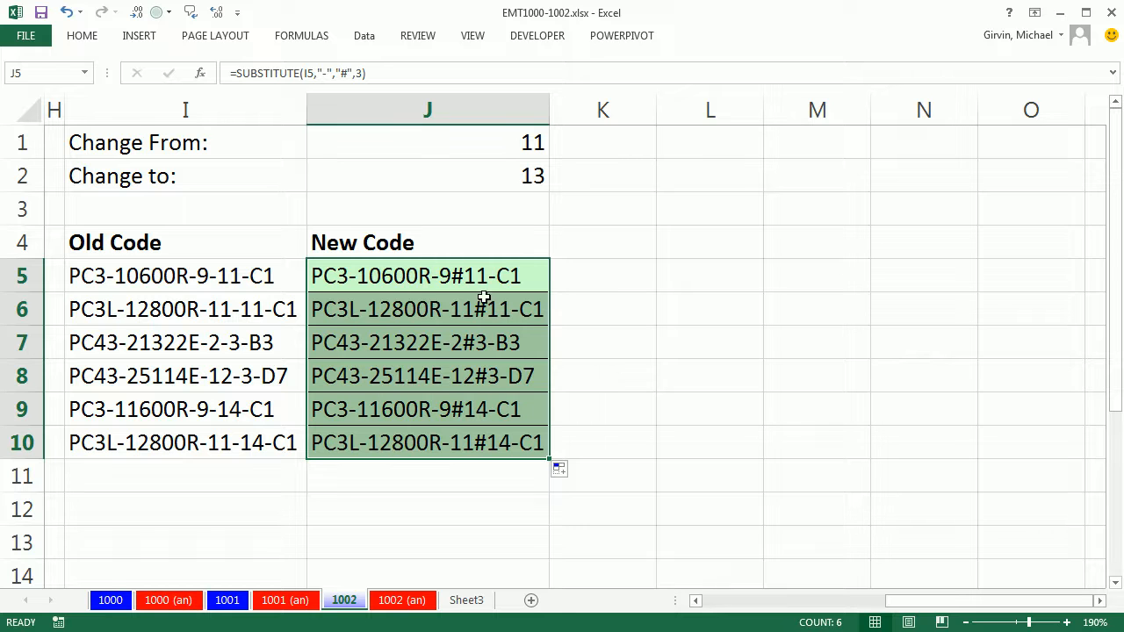
{"action": "mouse_move", "coordinate": [476, 465]}
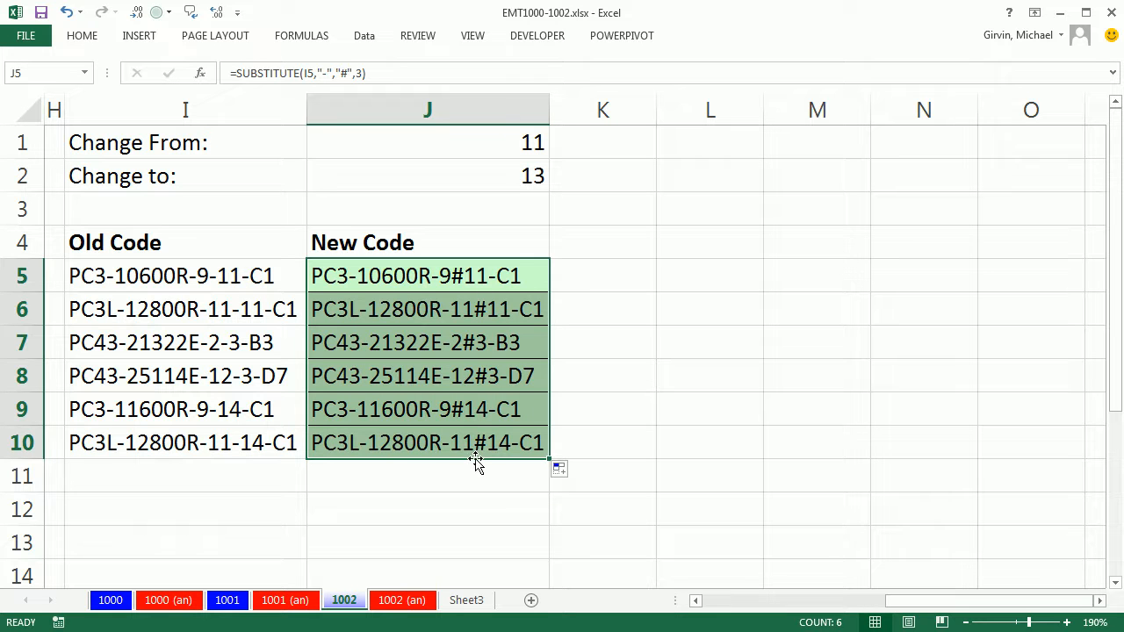
{"action": "mouse_move", "coordinate": [233, 288]}
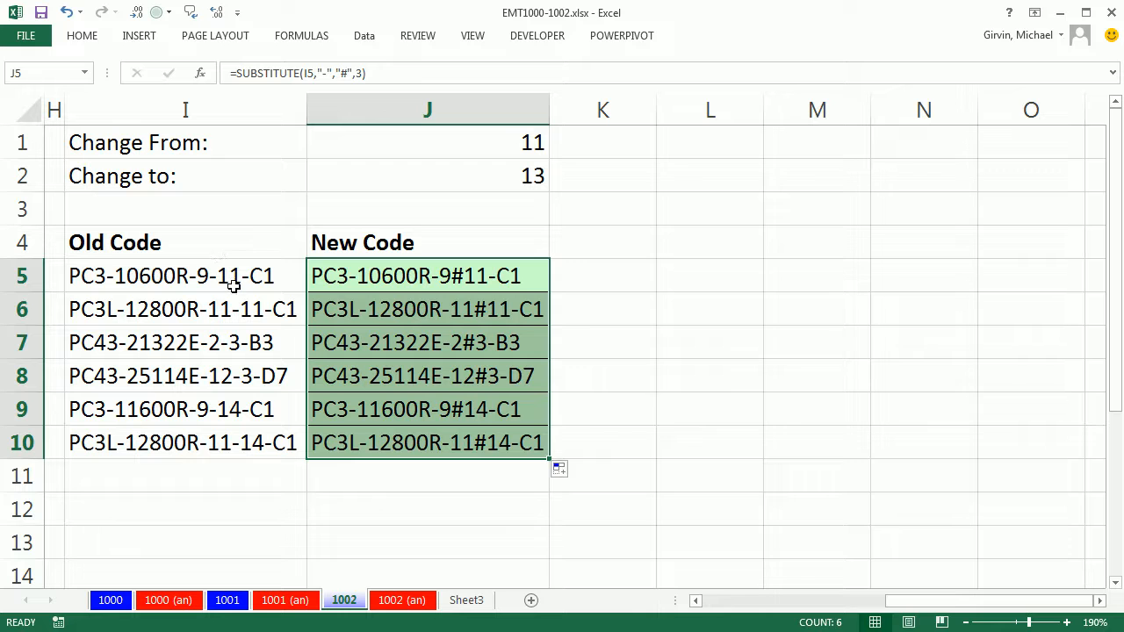
{"action": "mouse_move", "coordinate": [369, 291]}
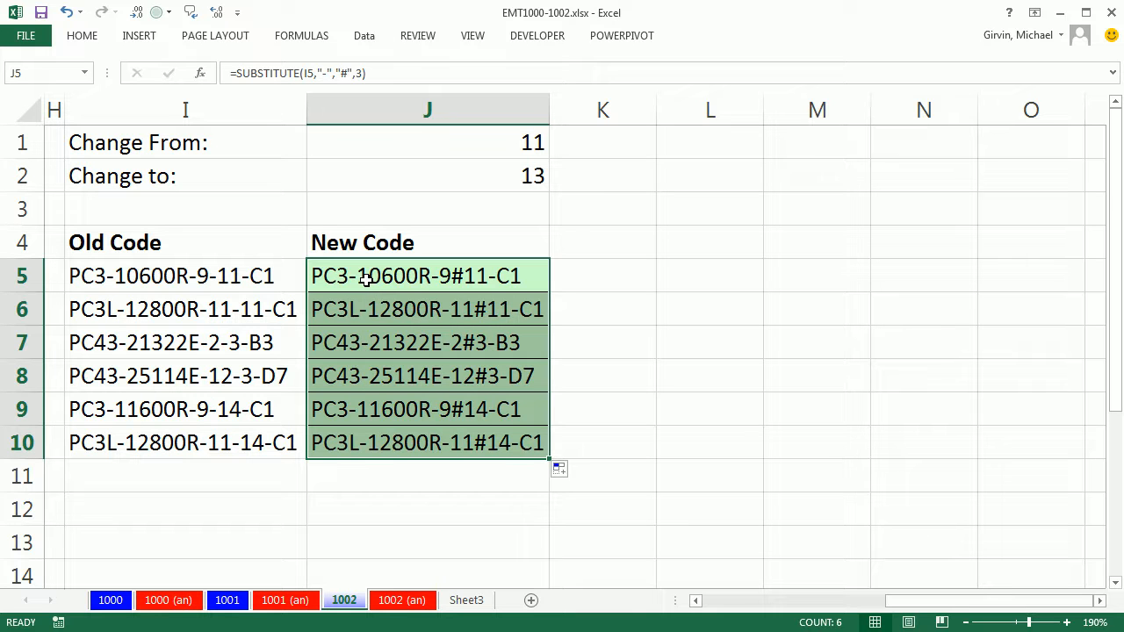
Wrap J5 in SEARCH("#",...)+1 and fill J5:J10 with positions 14 to 16.
{"action": "double_click", "coordinate": [427, 276]}
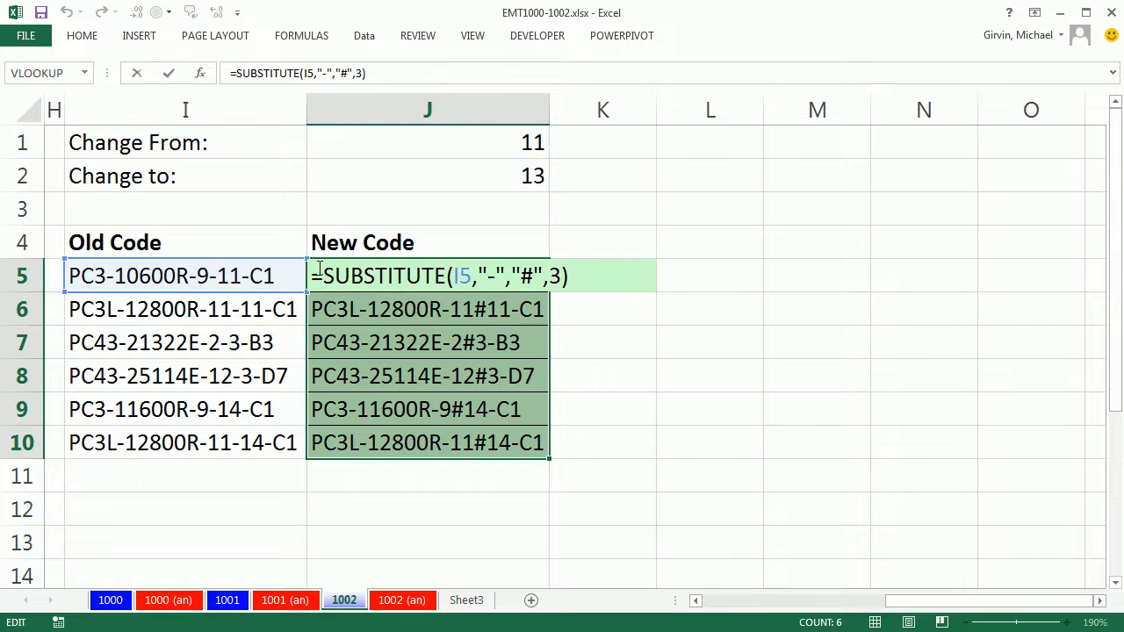
{"action": "type", "text": "s"}
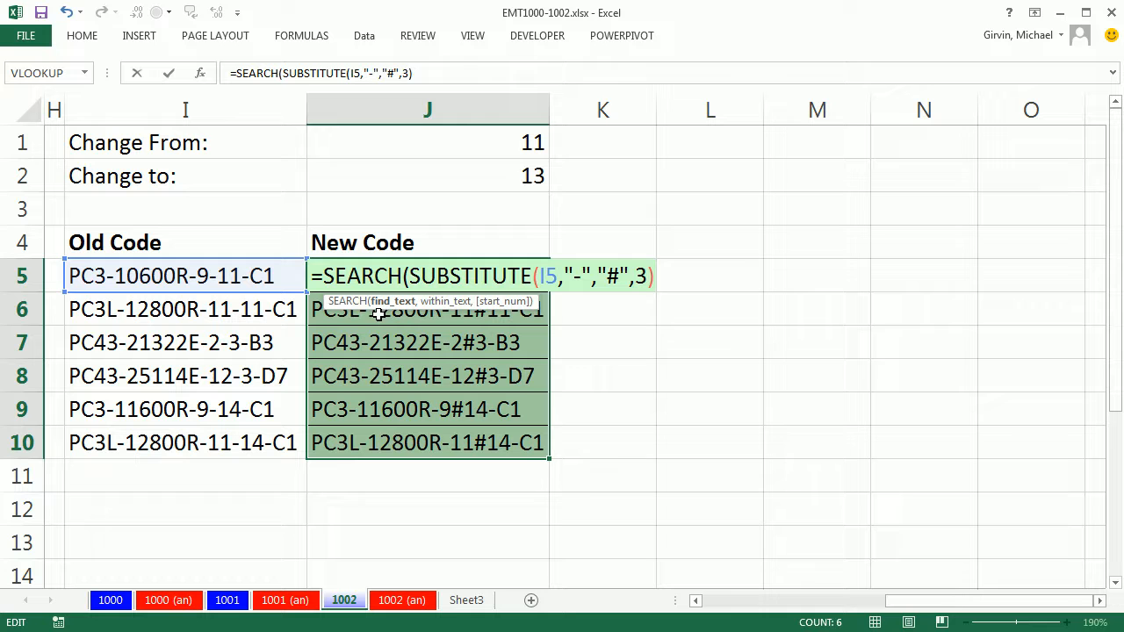
{"action": "type", "text": "\"#\","}
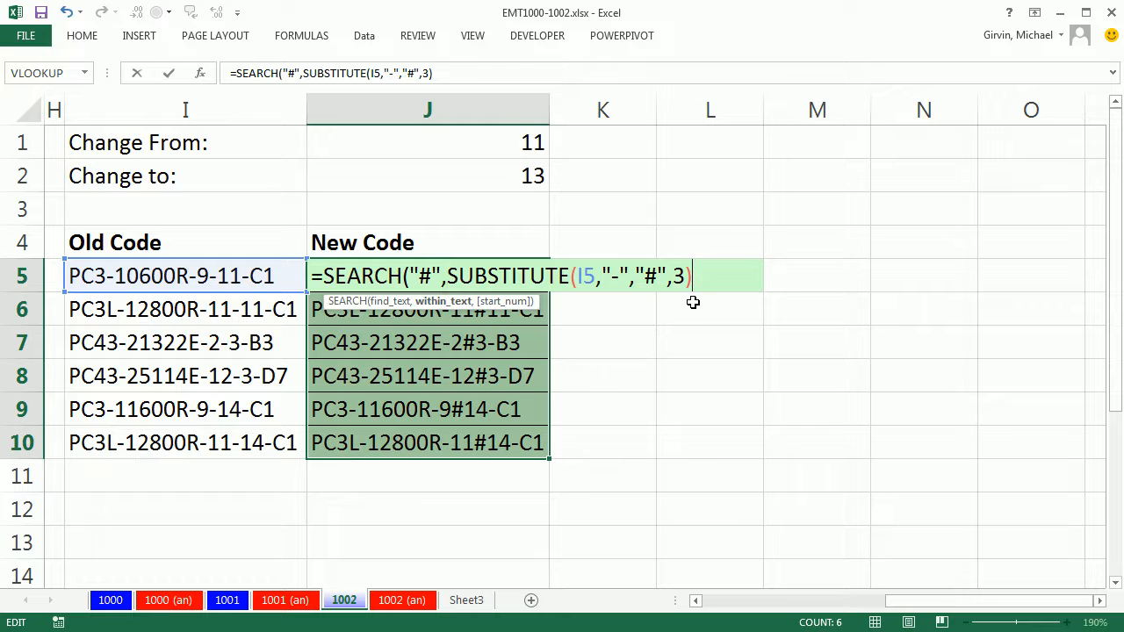
{"action": "type", "text": ")"}
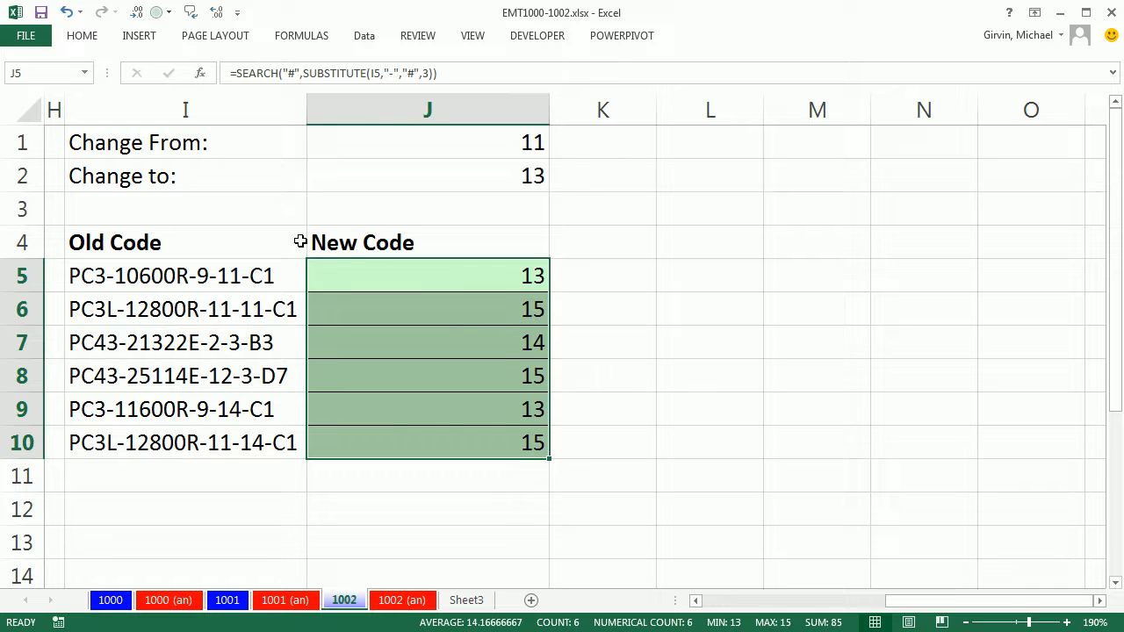
{"action": "double_click", "coordinate": [428, 276]}
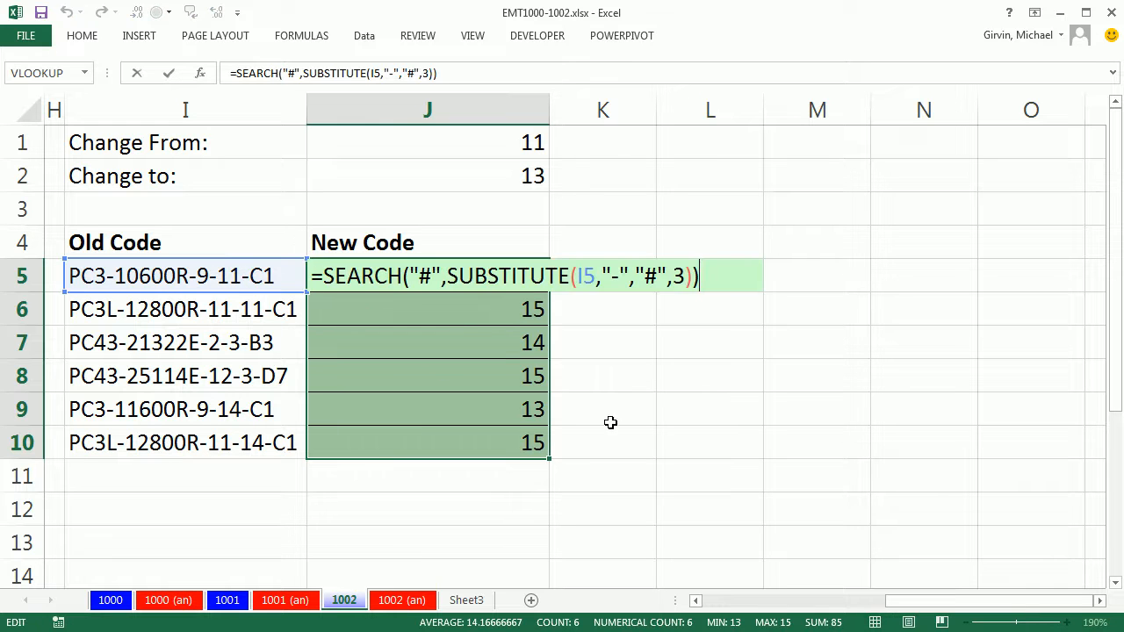
{"action": "type", "text": "+1"}
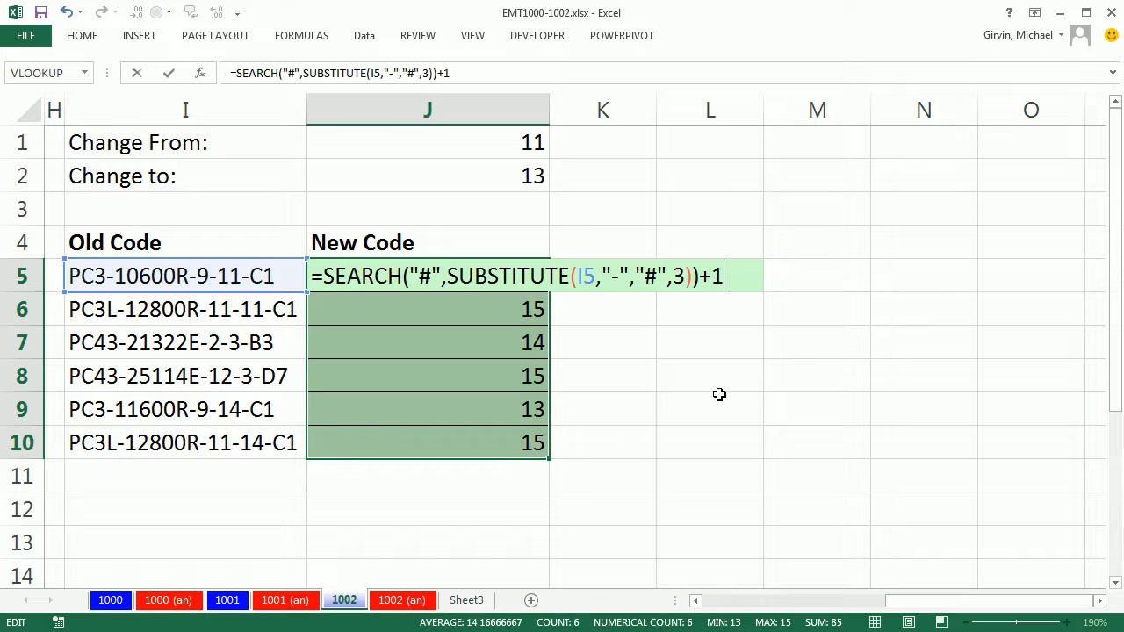
{"action": "key", "text": "Return"}
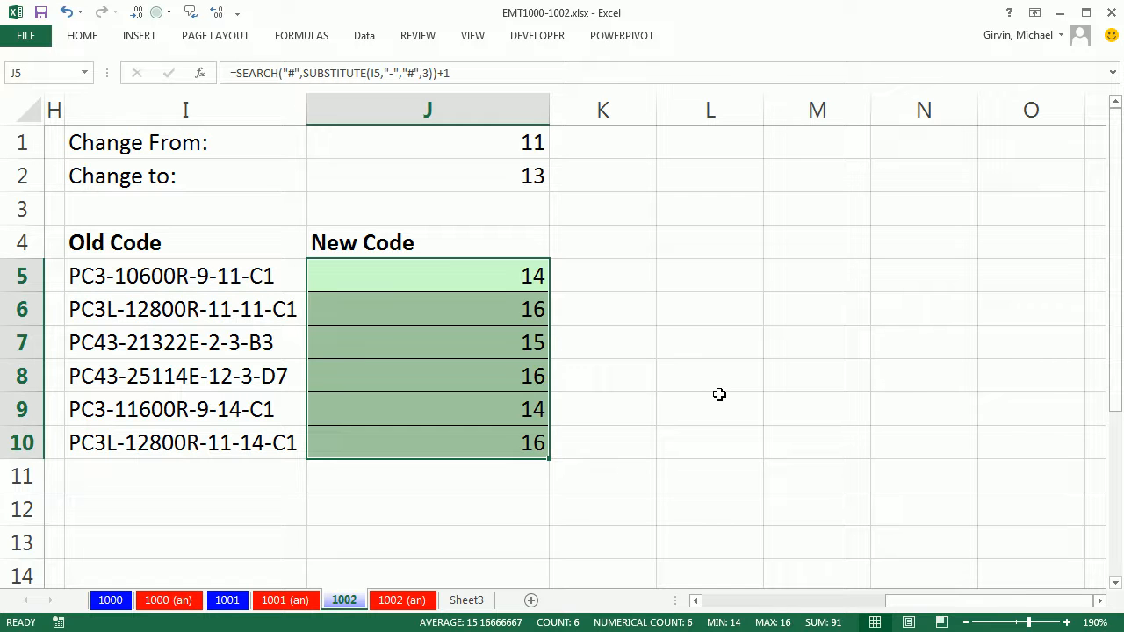
{"action": "mouse_move", "coordinate": [221, 270]}
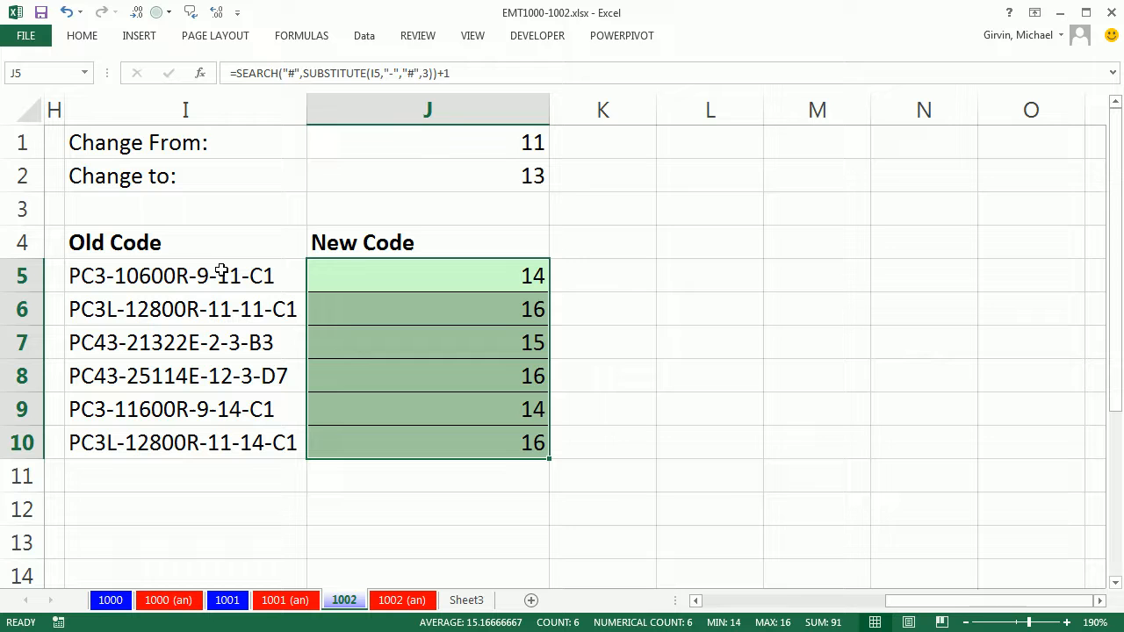
{"action": "mouse_move", "coordinate": [427, 372]}
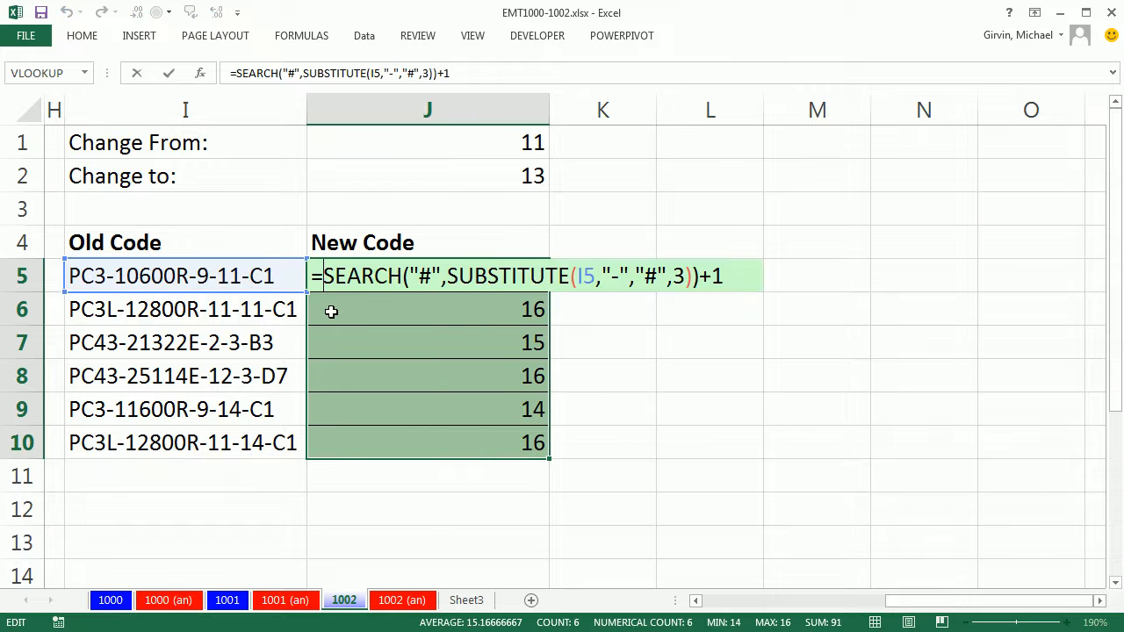
Wrap the formula in MID(I5,...,2) so the cells show 11, 3-, 14.
{"action": "type", "text": "MID(I5"}
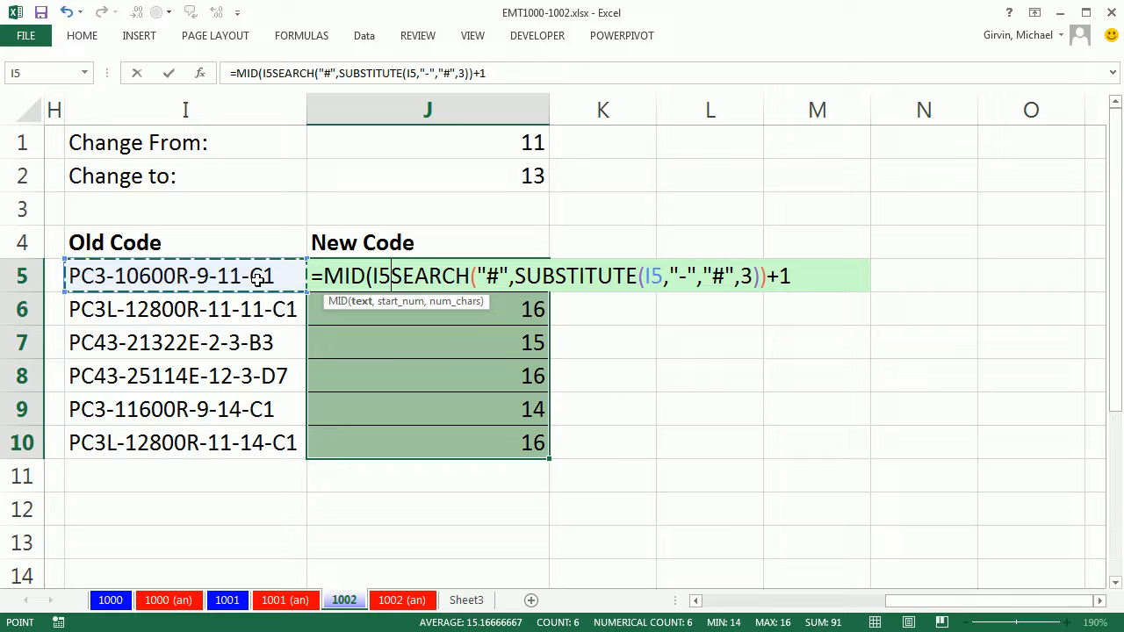
{"action": "type", "text": ","}
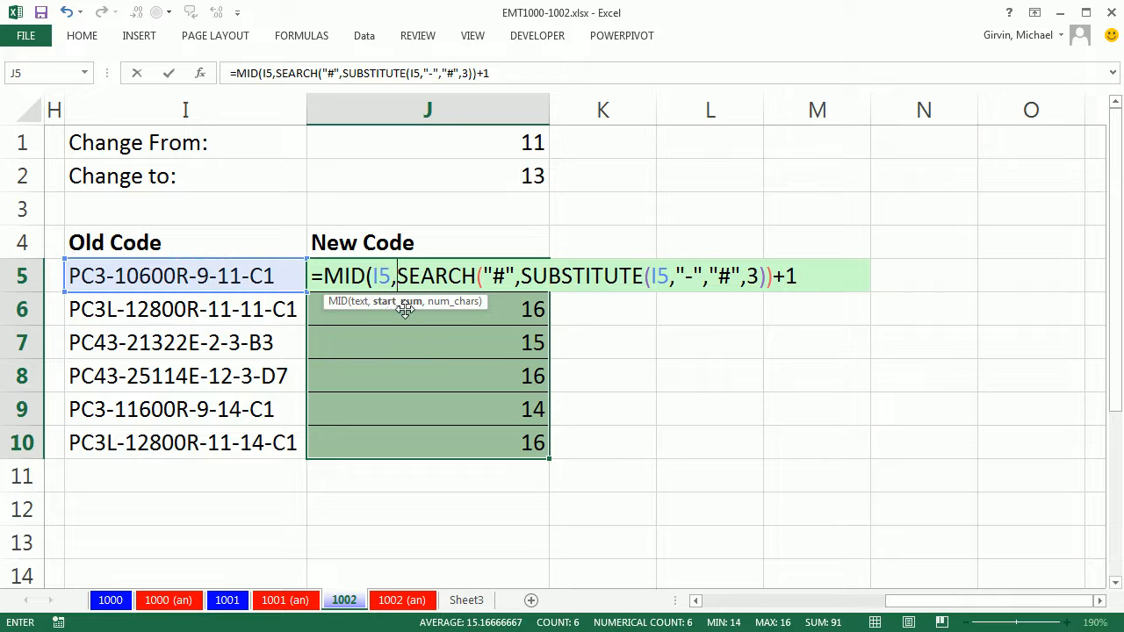
{"action": "mouse_move", "coordinate": [606, 276]}
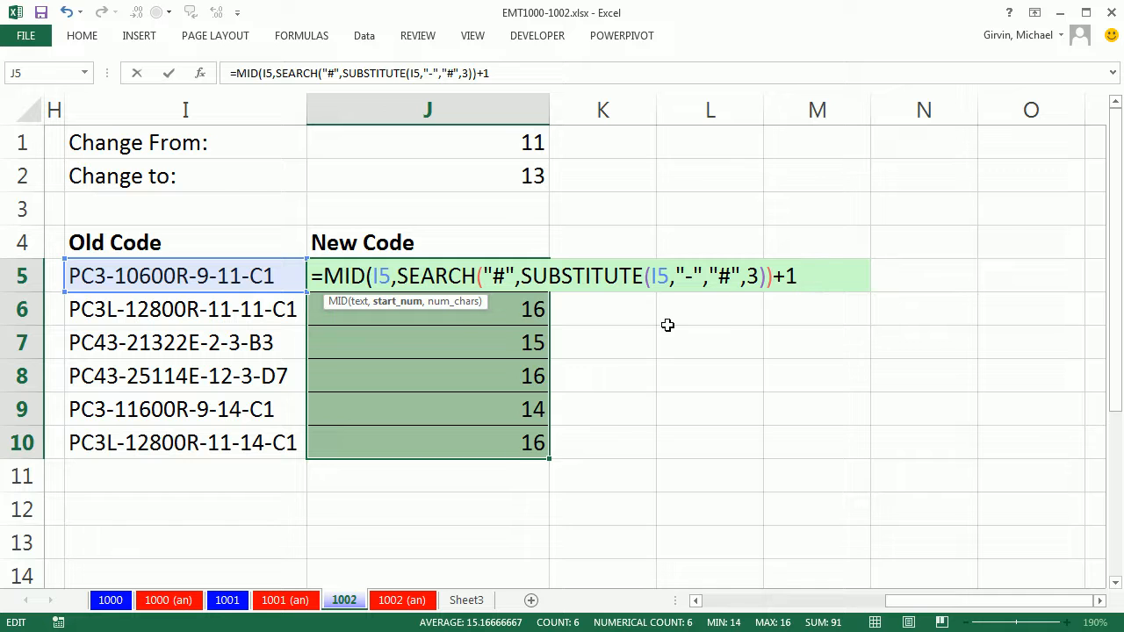
{"action": "type", "text": ","}
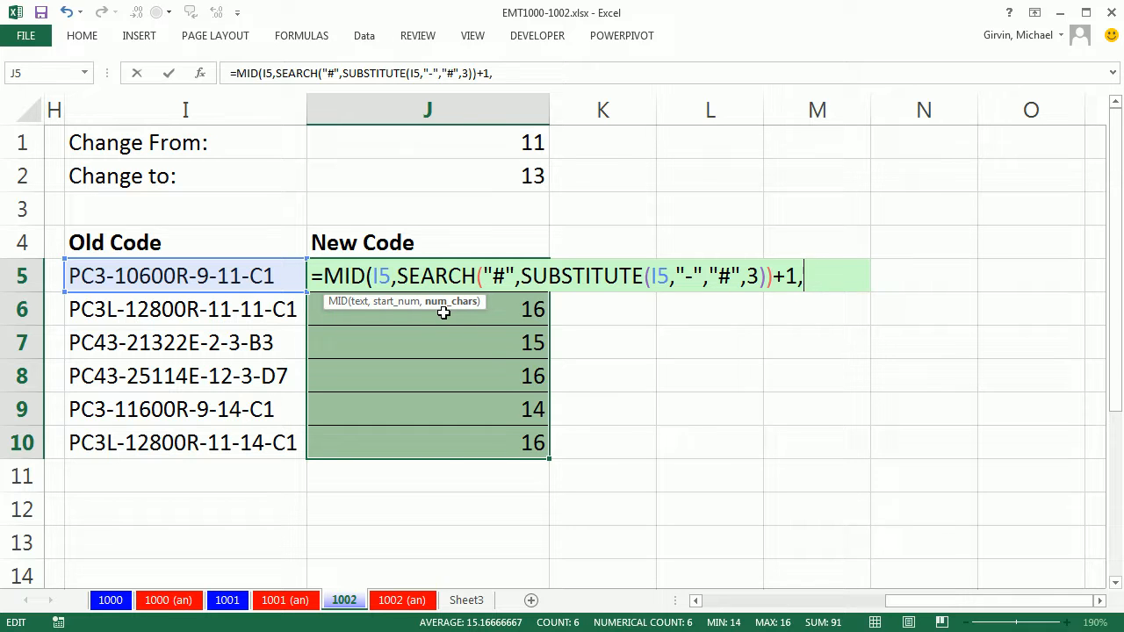
{"action": "type", "text": "2"}
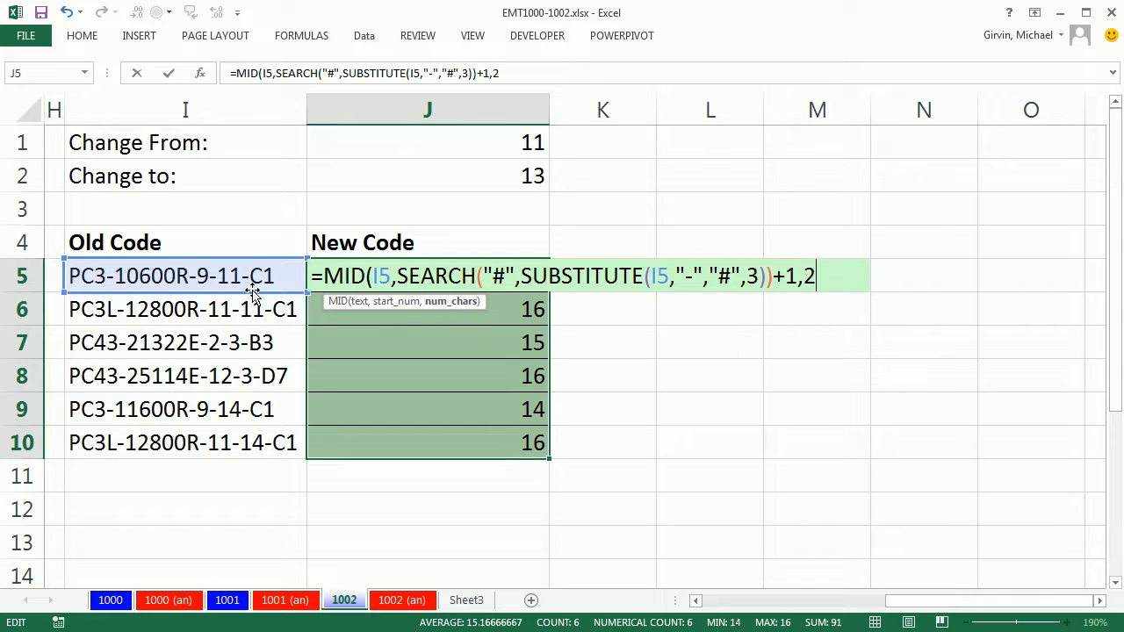
{"action": "mouse_move", "coordinate": [241, 436]}
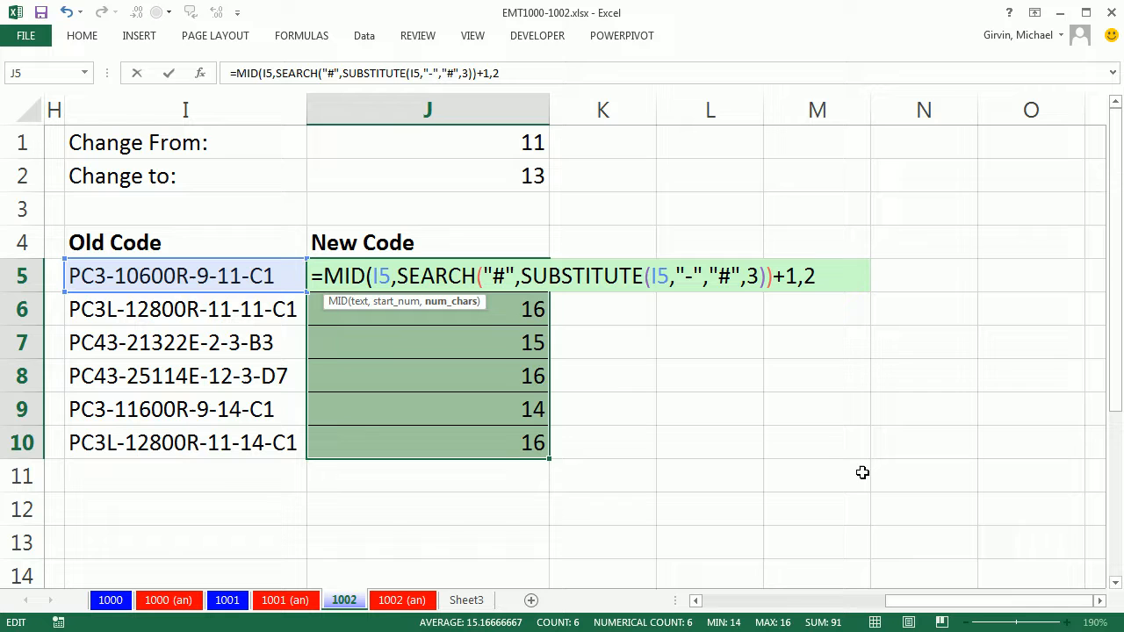
{"action": "mouse_move", "coordinate": [807, 448]}
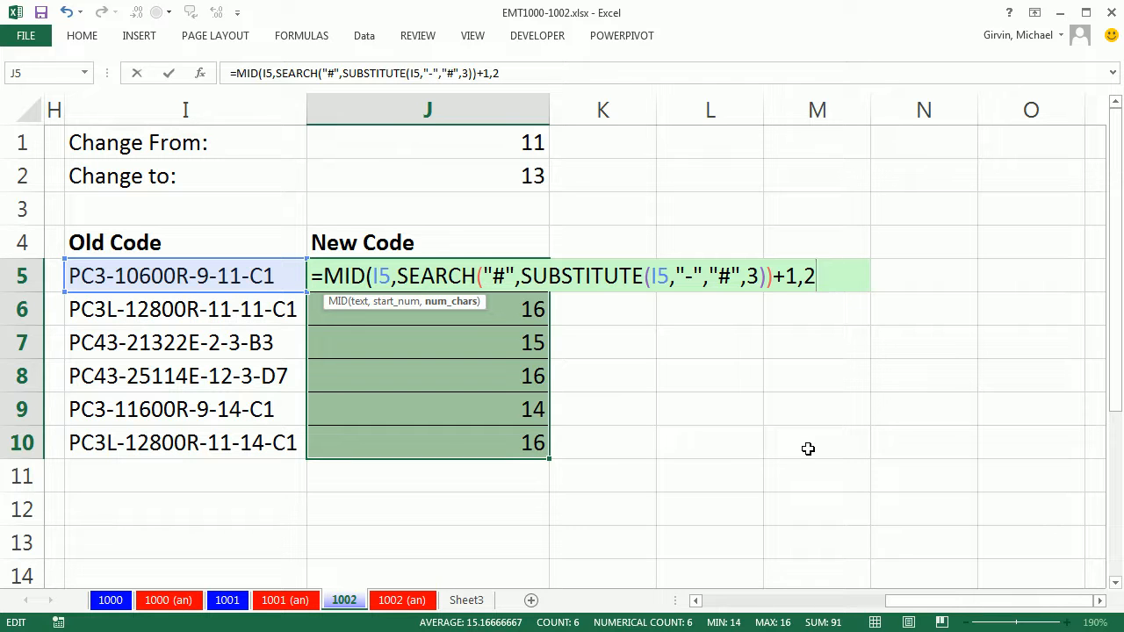
{"action": "type", "text": ")"}
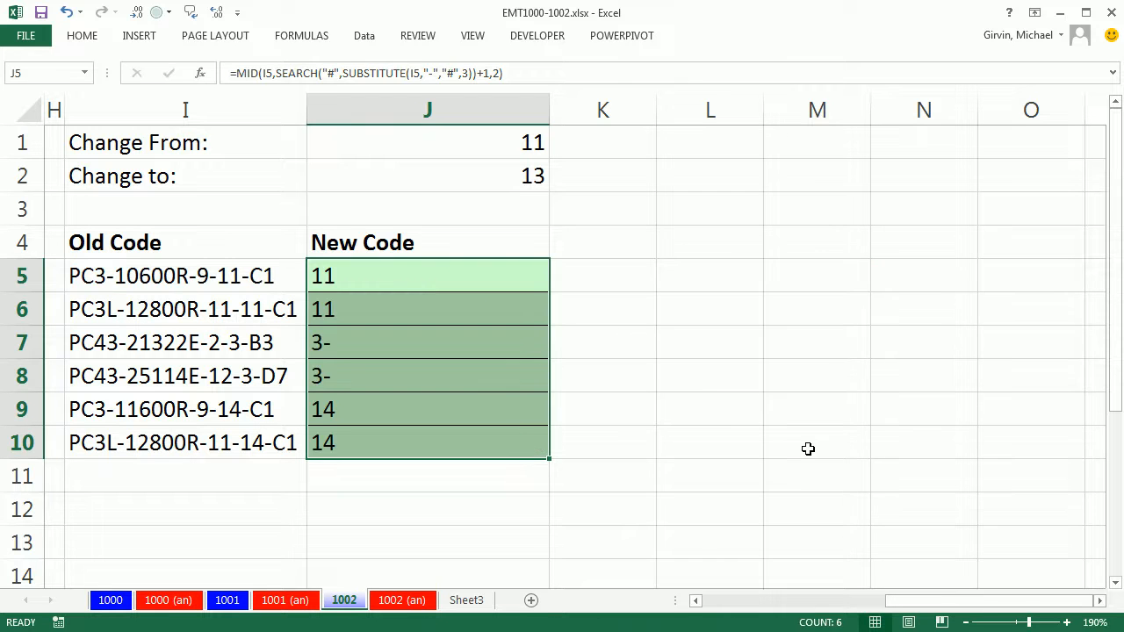
{"action": "mouse_move", "coordinate": [335, 308]}
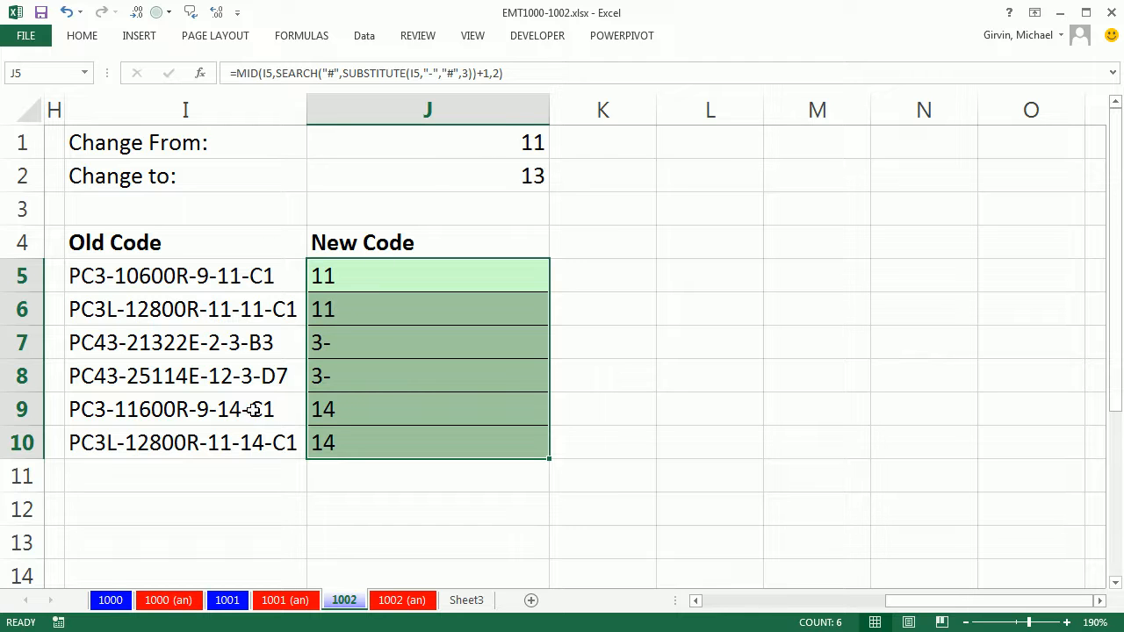
{"action": "mouse_move", "coordinate": [504, 147]}
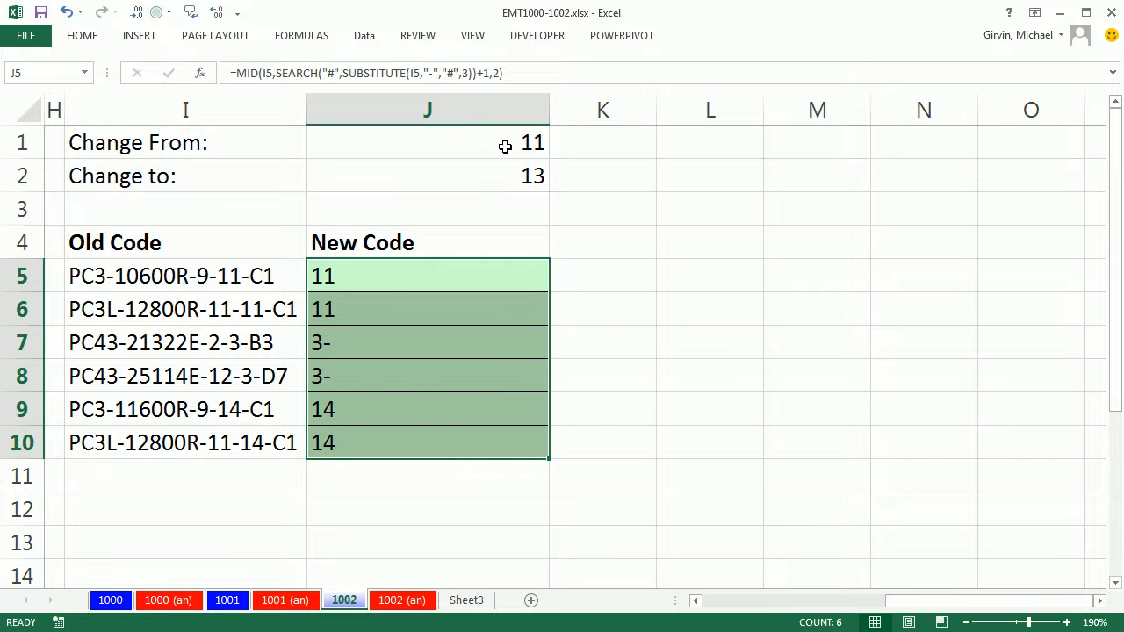
{"action": "double_click", "coordinate": [428, 276]}
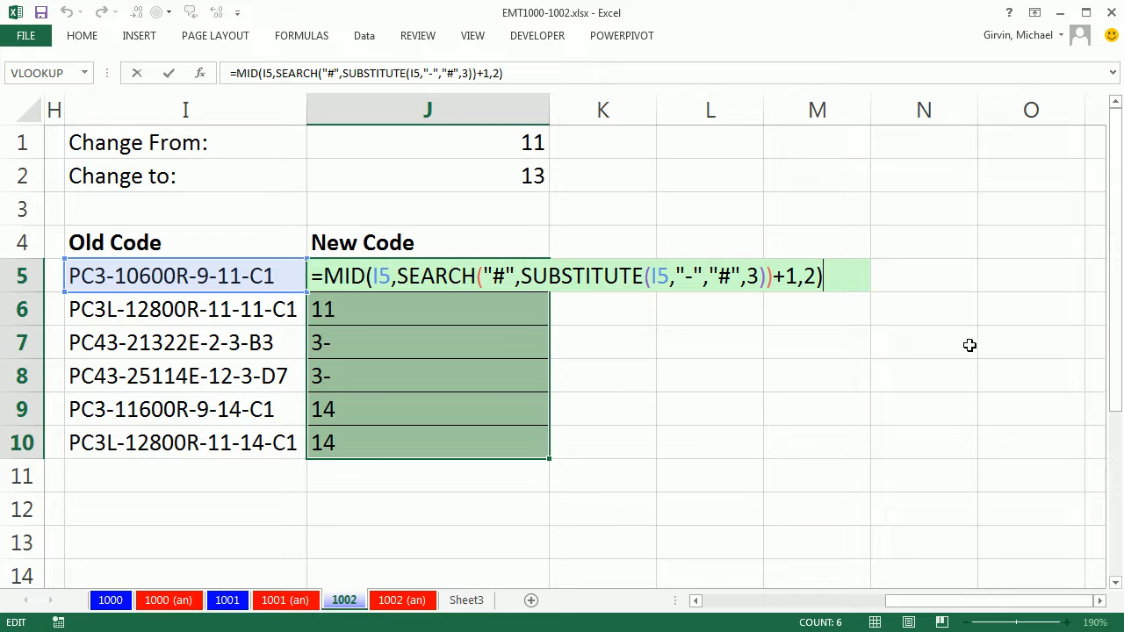
{"action": "mouse_move", "coordinate": [948, 337]}
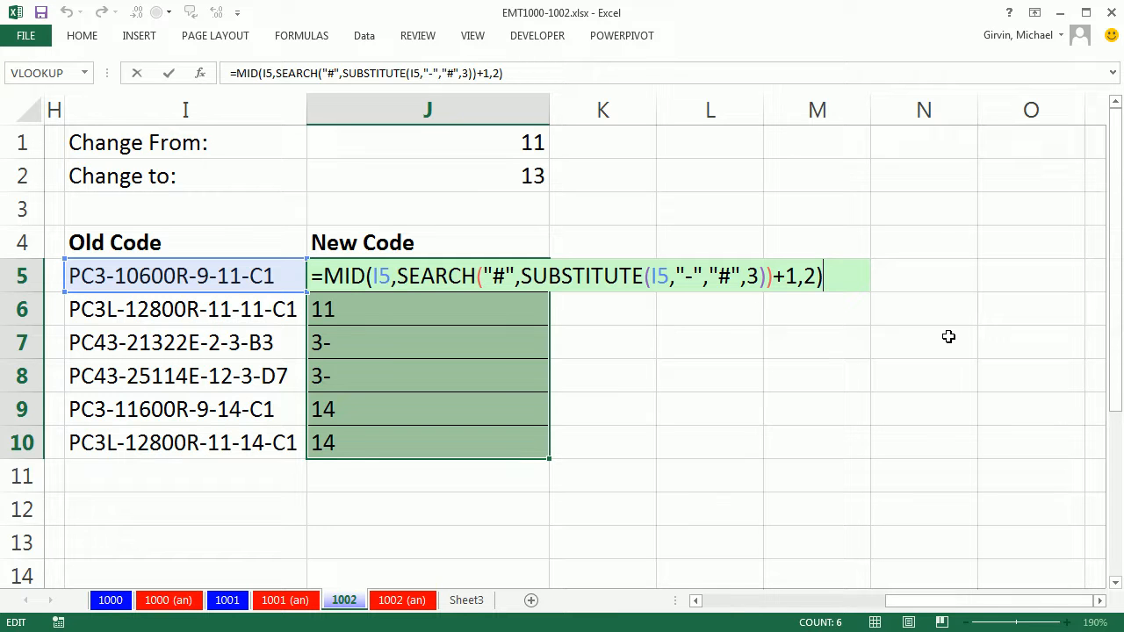
Append =$J$1 to compare the extracted characters with the Change From value.
{"action": "type", "text": "=J1"}
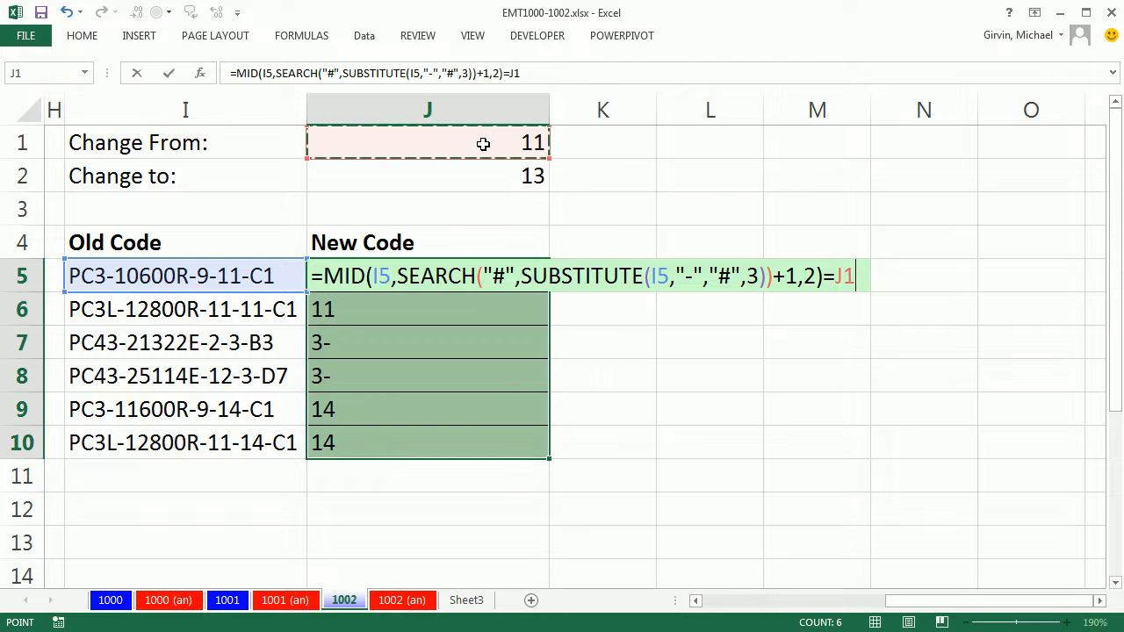
{"action": "key", "text": "f4"}
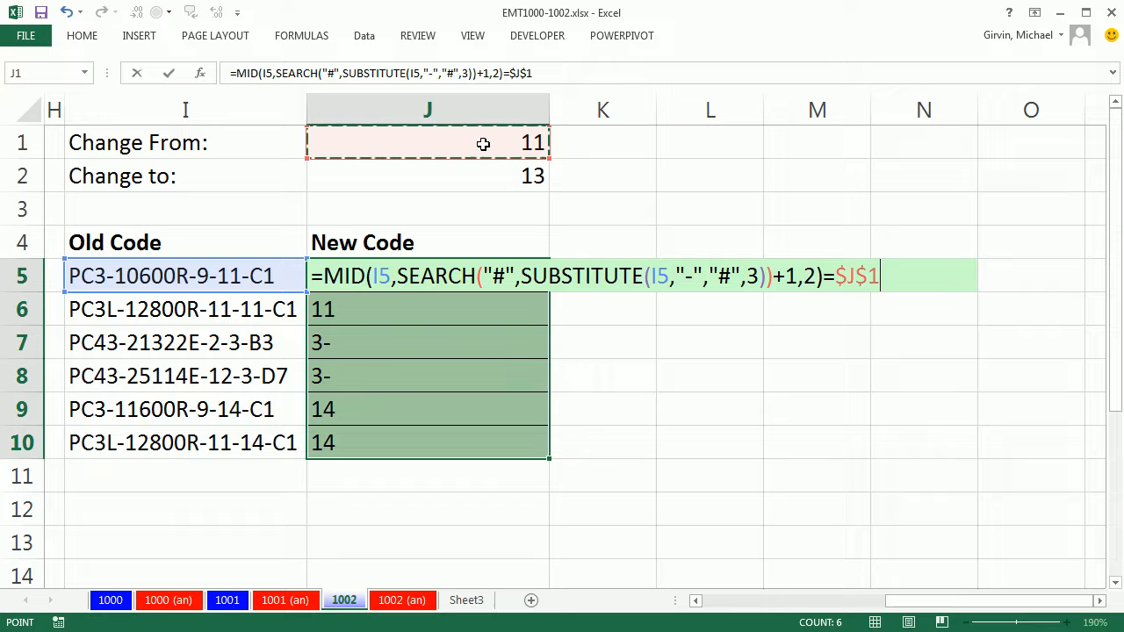
{"action": "mouse_move", "coordinate": [543, 146]}
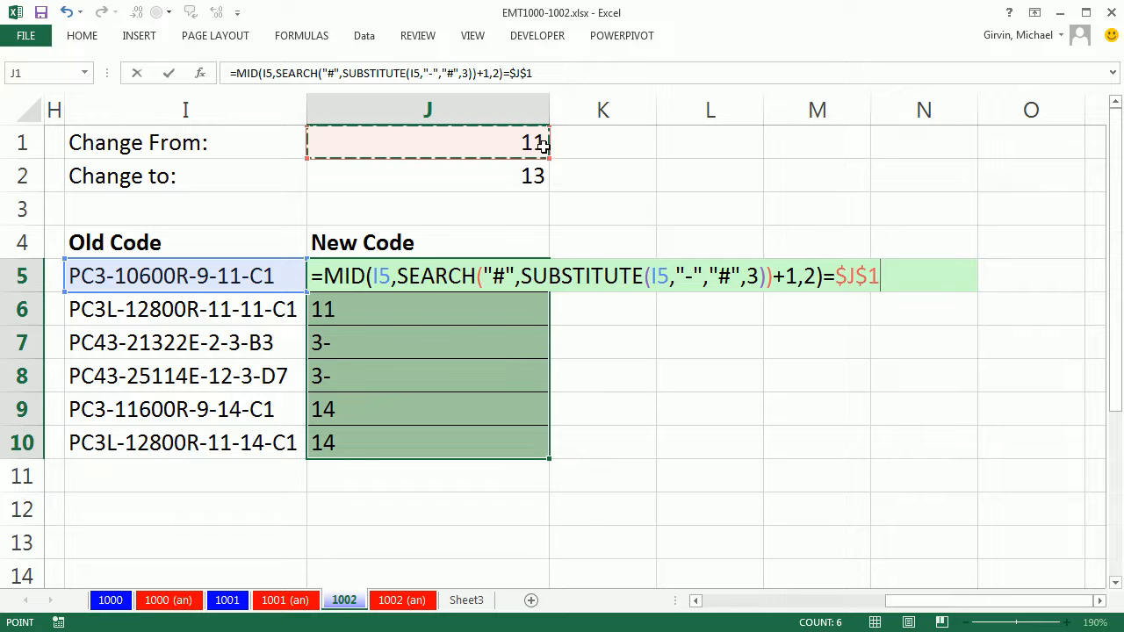
{"action": "mouse_move", "coordinate": [523, 142]}
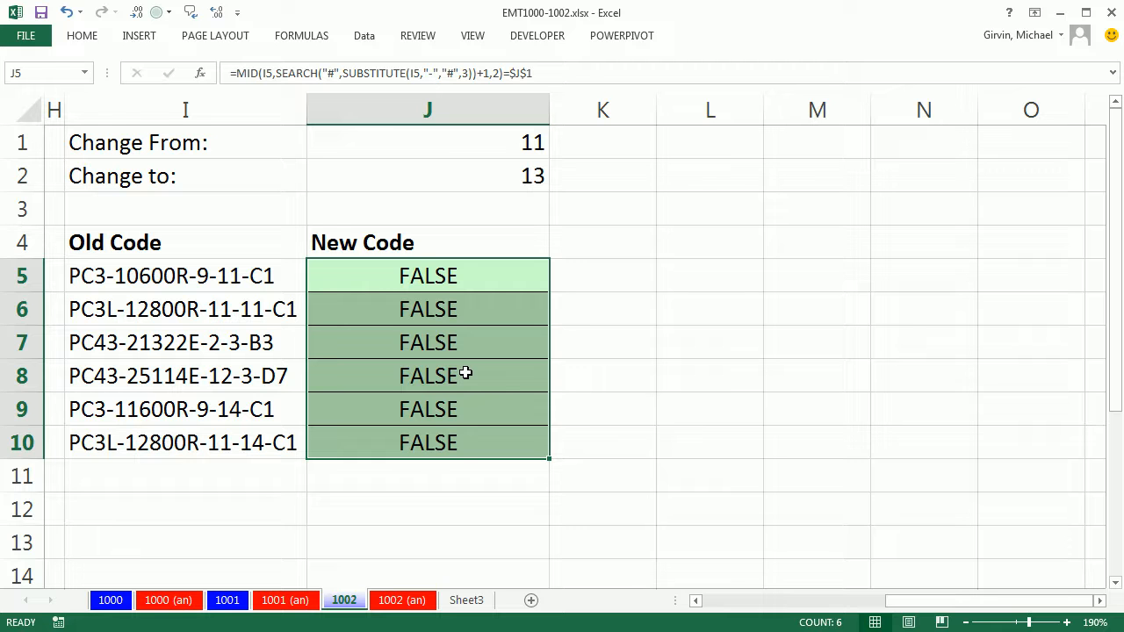
Join an empty string onto $J$1 so the comparison is text-to-text.
{"action": "double_click", "coordinate": [428, 276]}
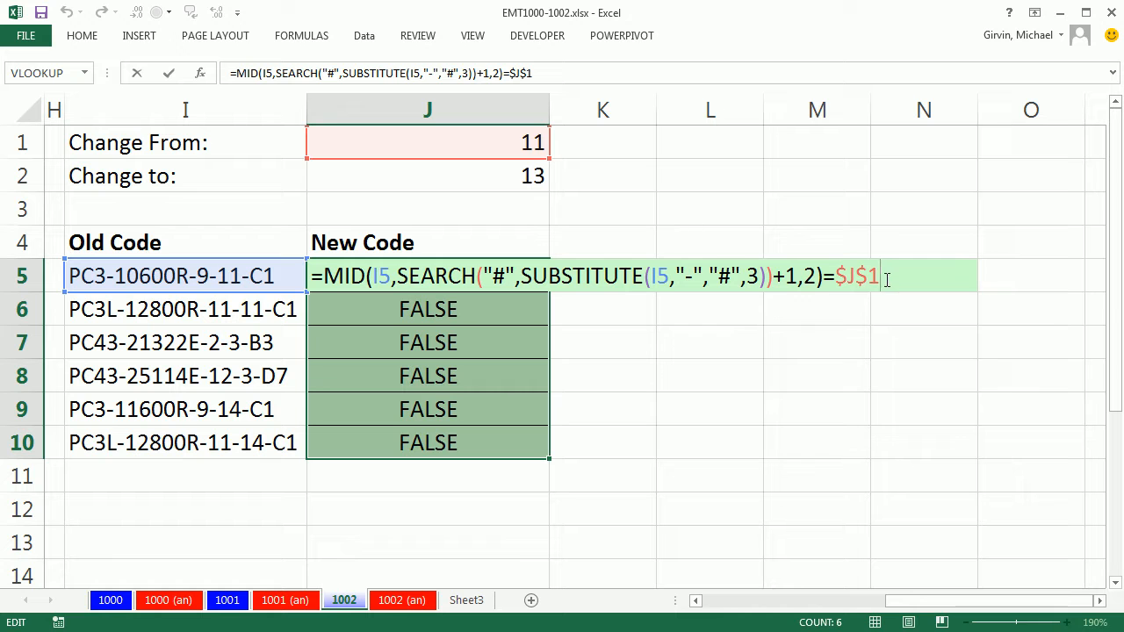
{"action": "mouse_move", "coordinate": [849, 303]}
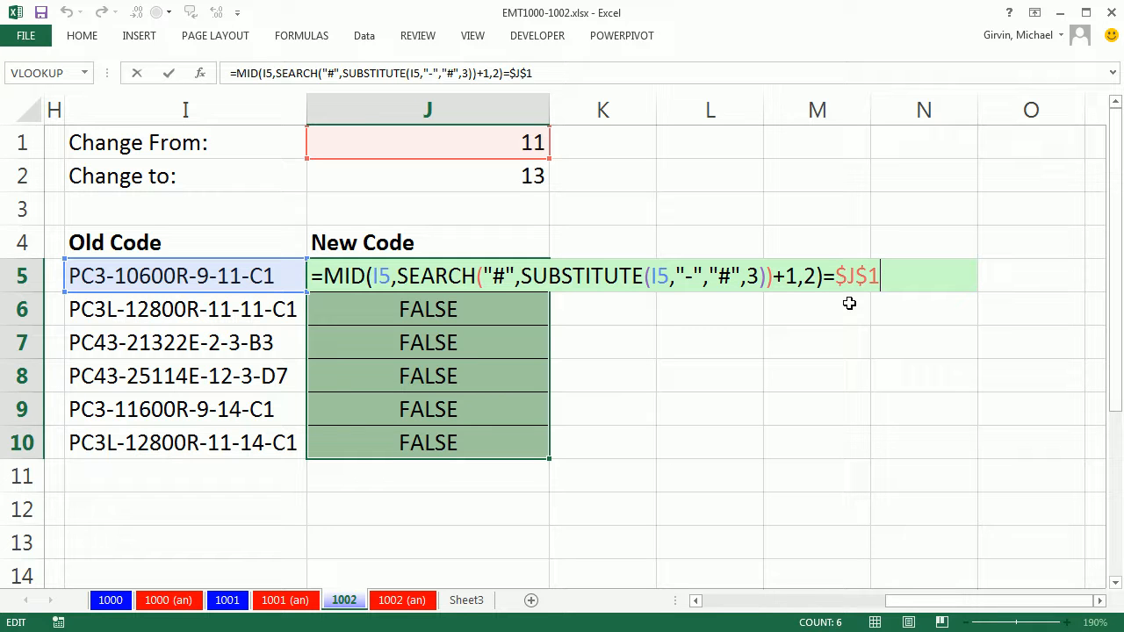
{"action": "type", "text": "&"}
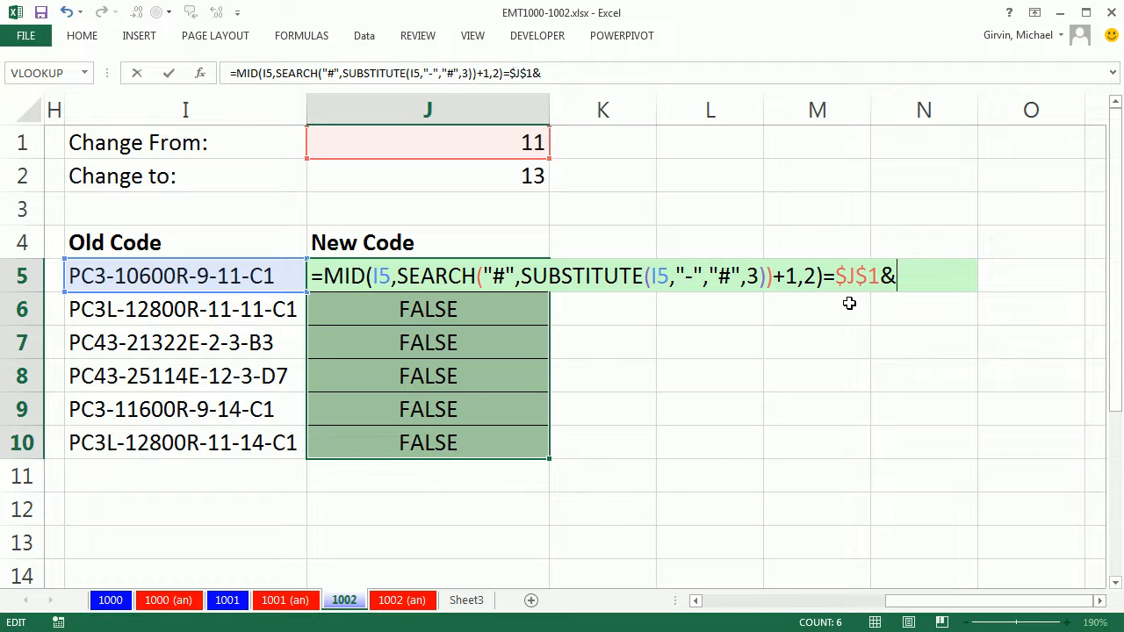
{"action": "type", "text": "\"\""}
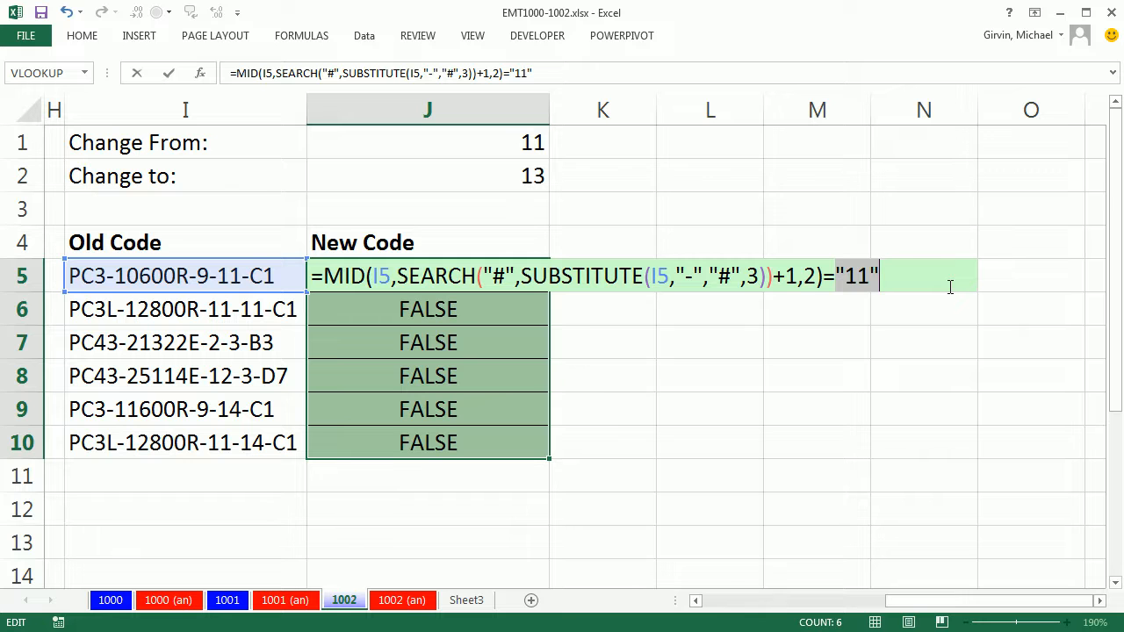
{"action": "type", "text": "$J$1&\"\""}
{"action": "left_click", "coordinate": [428, 142]}
{"action": "type", "text": "14"}
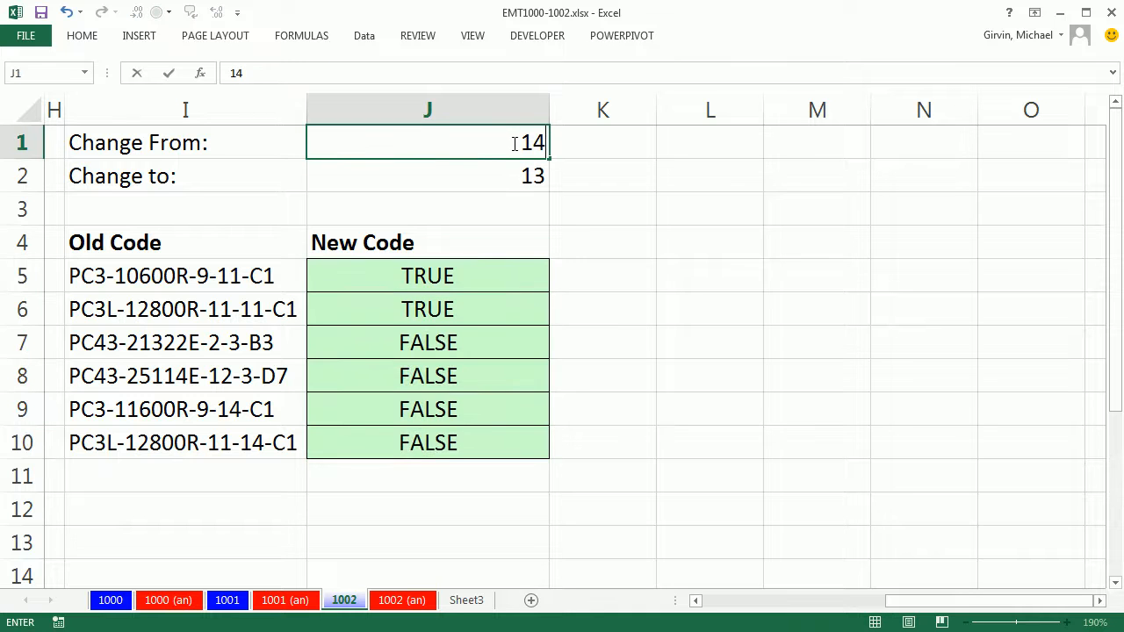
{"action": "type", "text": "11"}
{"action": "key", "text": "Return"}
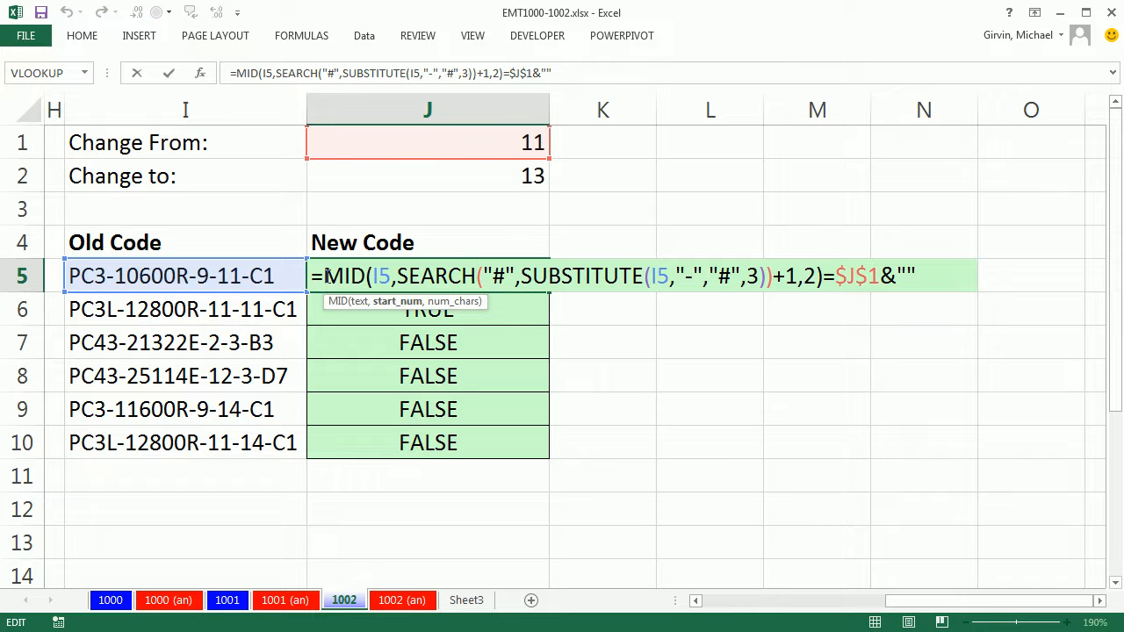
Wrap the comparison in IF( and start REPLACE(I5, as the true result.
{"action": "type", "text": "IF("}
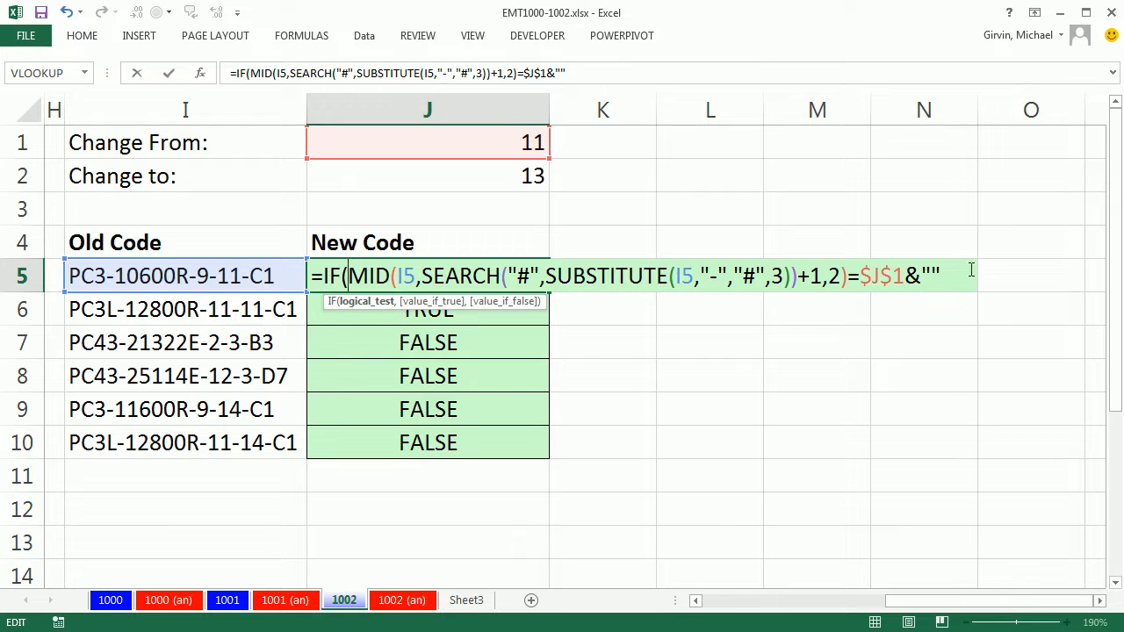
{"action": "type", "text": ","}
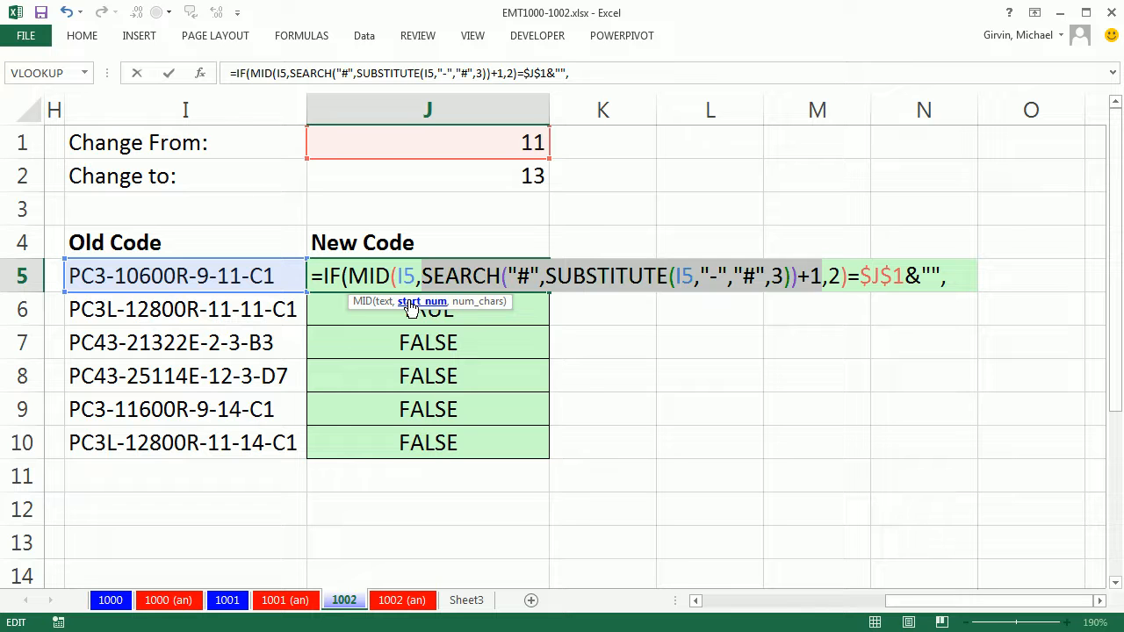
{"action": "mouse_move", "coordinate": [314, 328]}
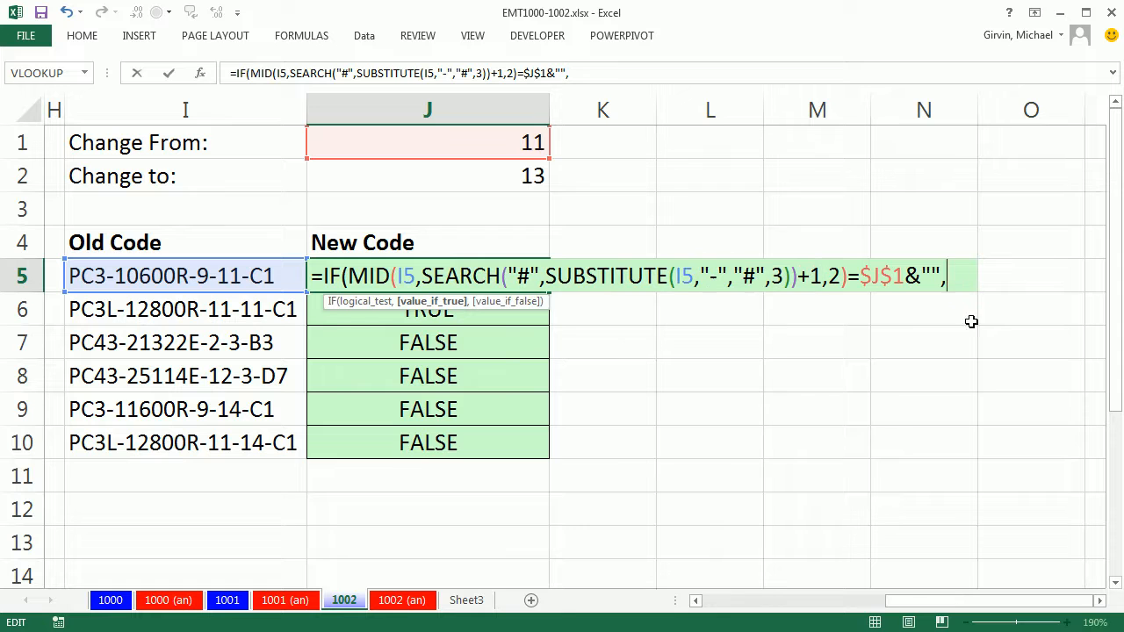
{"action": "mouse_move", "coordinate": [922, 375]}
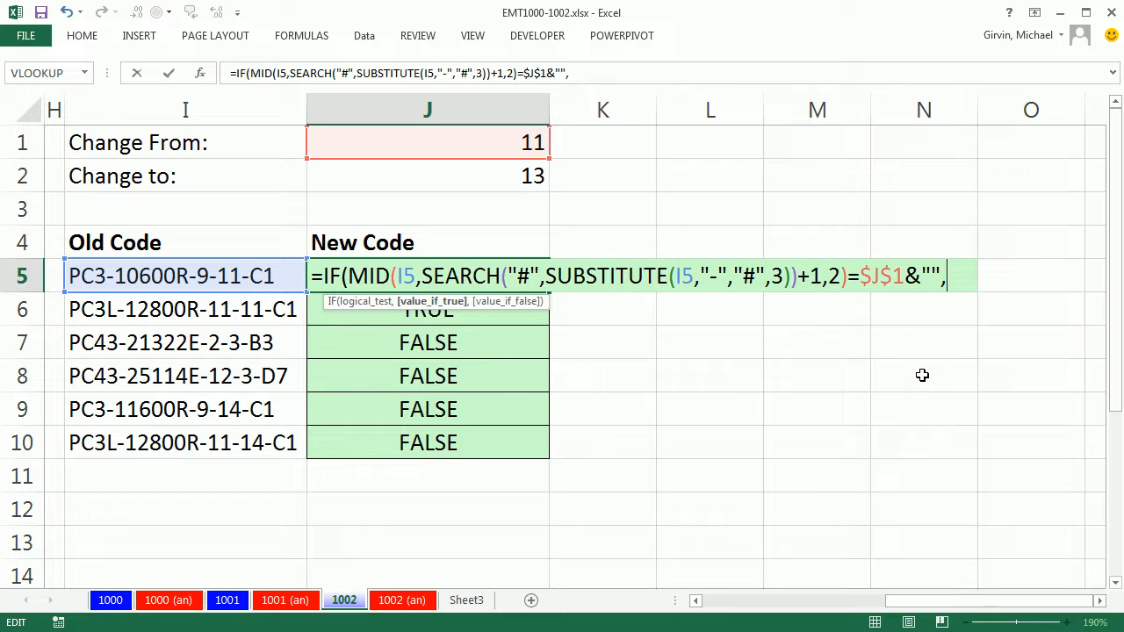
{"action": "mouse_move", "coordinate": [405, 316]}
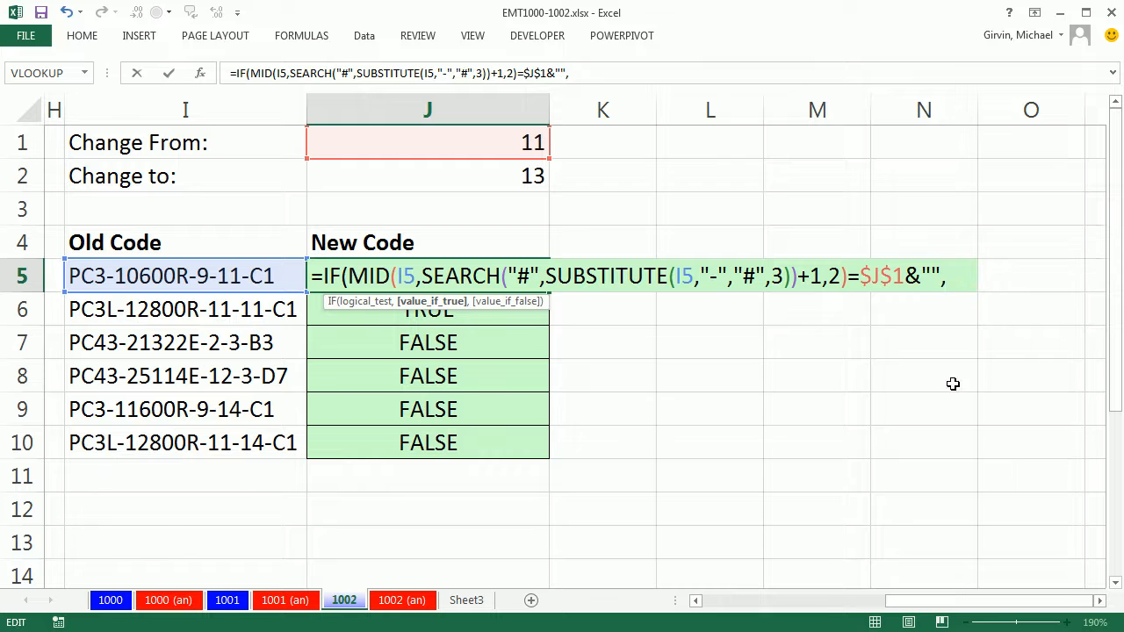
{"action": "type", "text": "repl"}
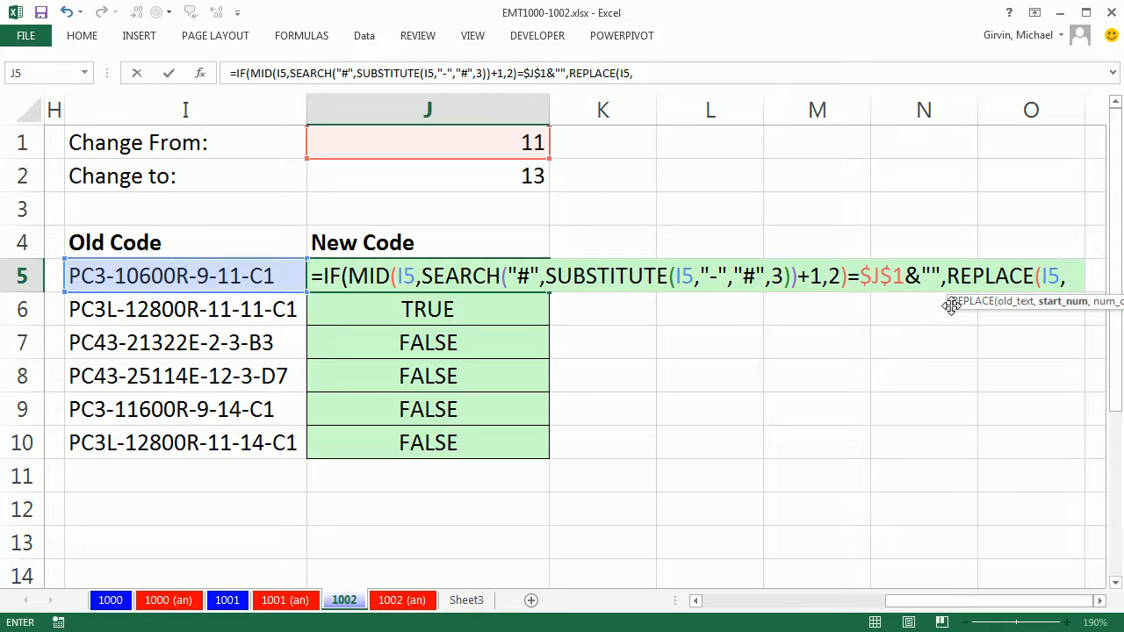
{"action": "mouse_move", "coordinate": [913, 325]}
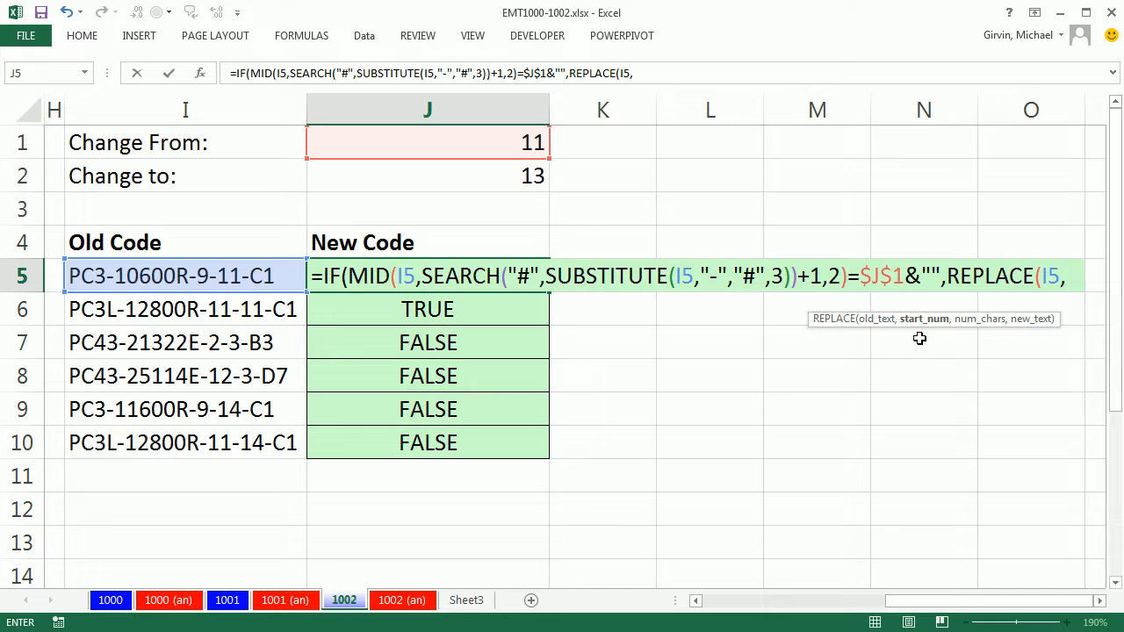
Finish REPLACE with SEARCH(...)+1,2,$J$2 and I5 as false value, filling J5:J10.
{"action": "type", "text": "SEARCH(\"#\",SUBSTITUTE(I5,\"-\",\"#\",3))+1"}
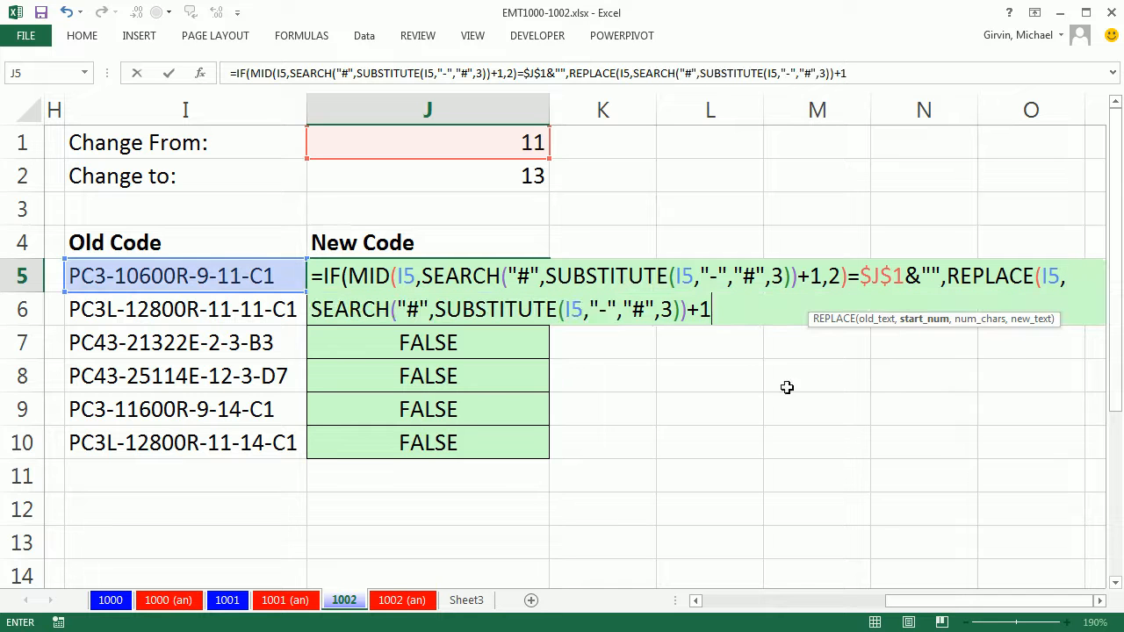
{"action": "mouse_move", "coordinate": [604, 348]}
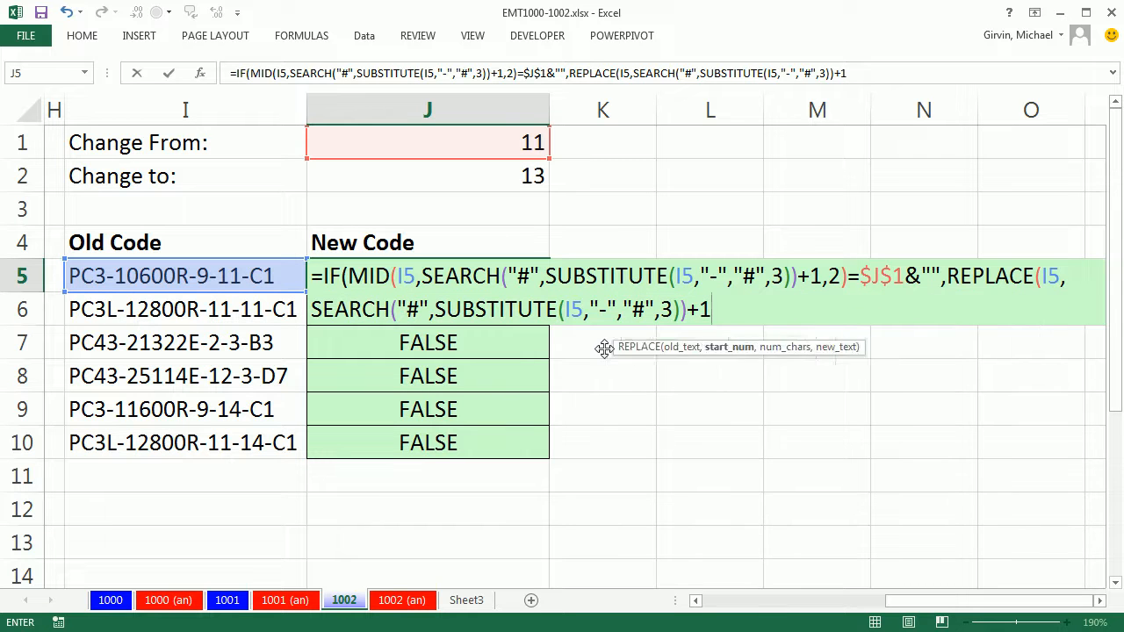
{"action": "mouse_move", "coordinate": [700, 382]}
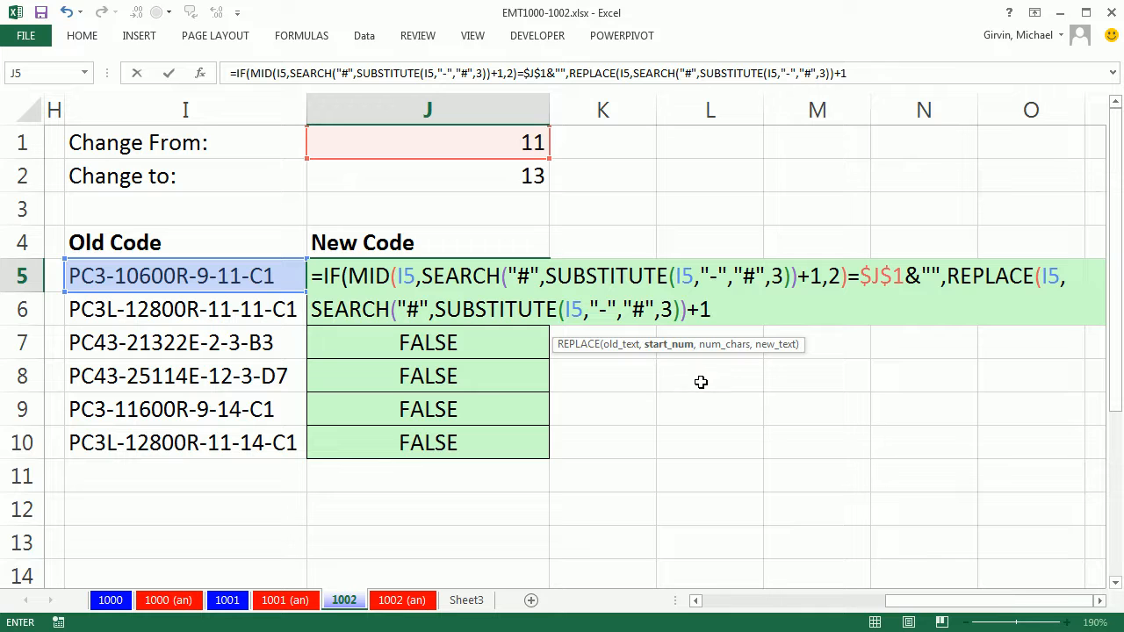
{"action": "type", "text": ","}
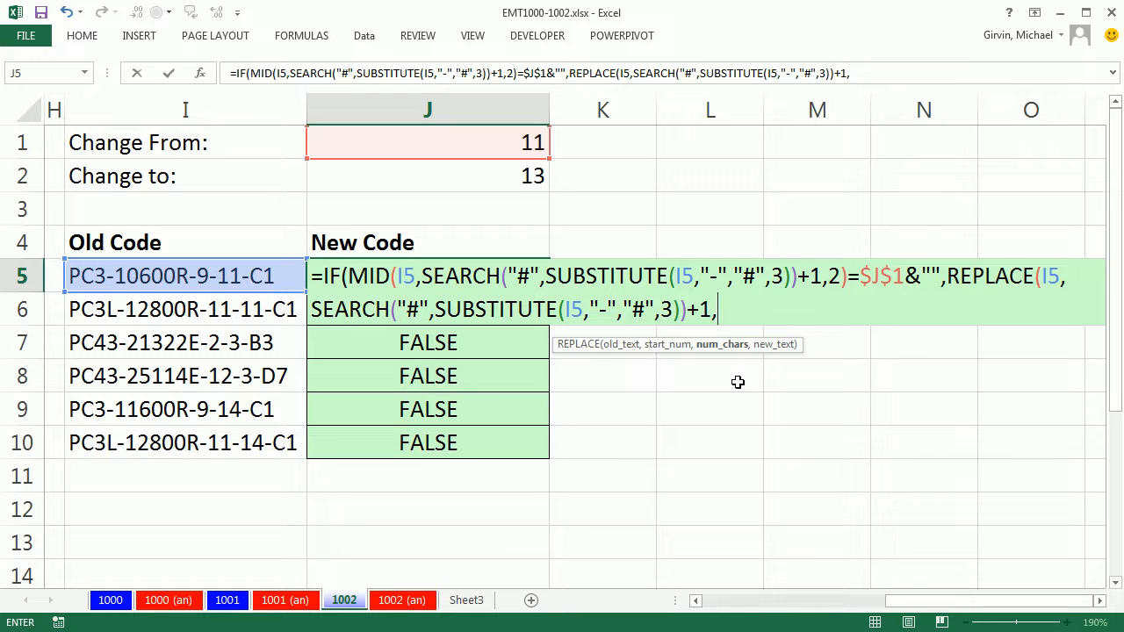
{"action": "type", "text": "2"}
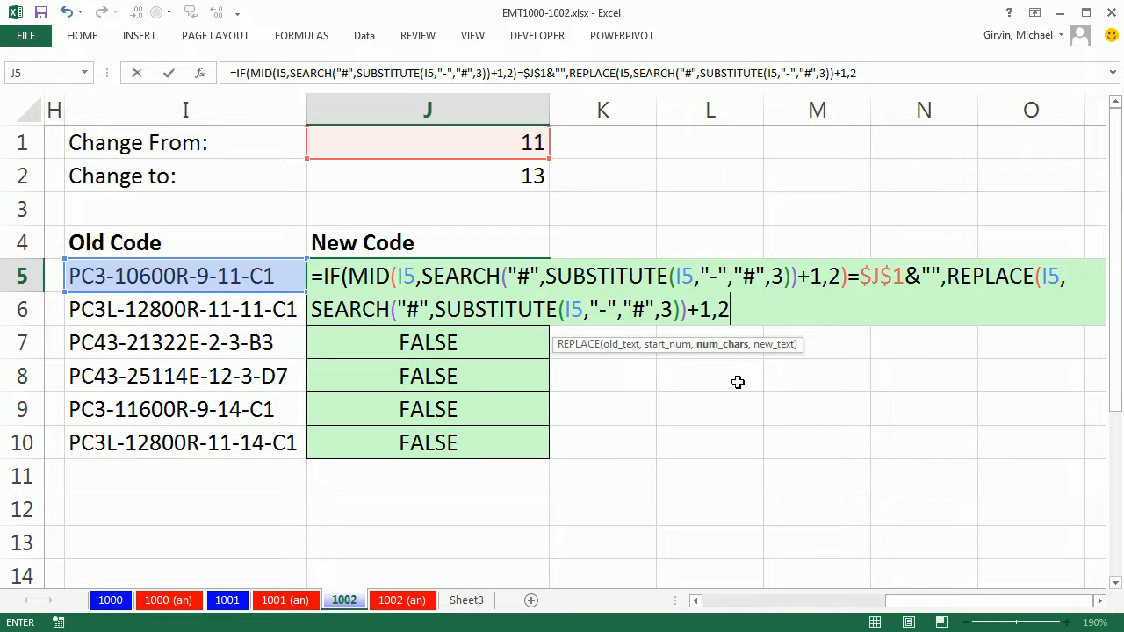
{"action": "type", "text": ","}
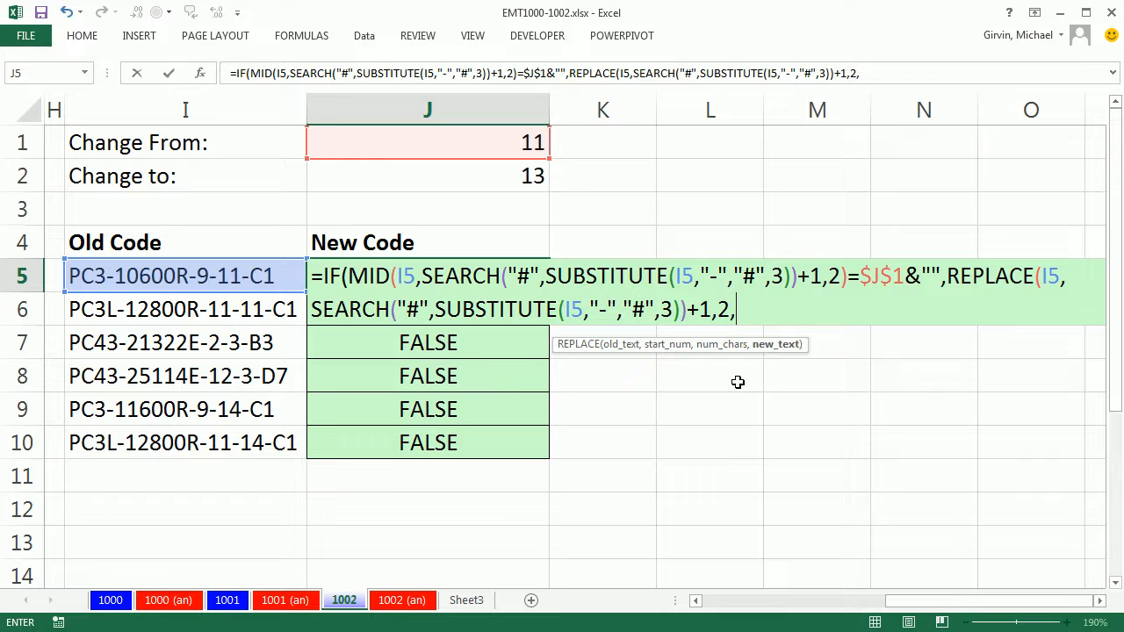
{"action": "left_click", "coordinate": [428, 176]}
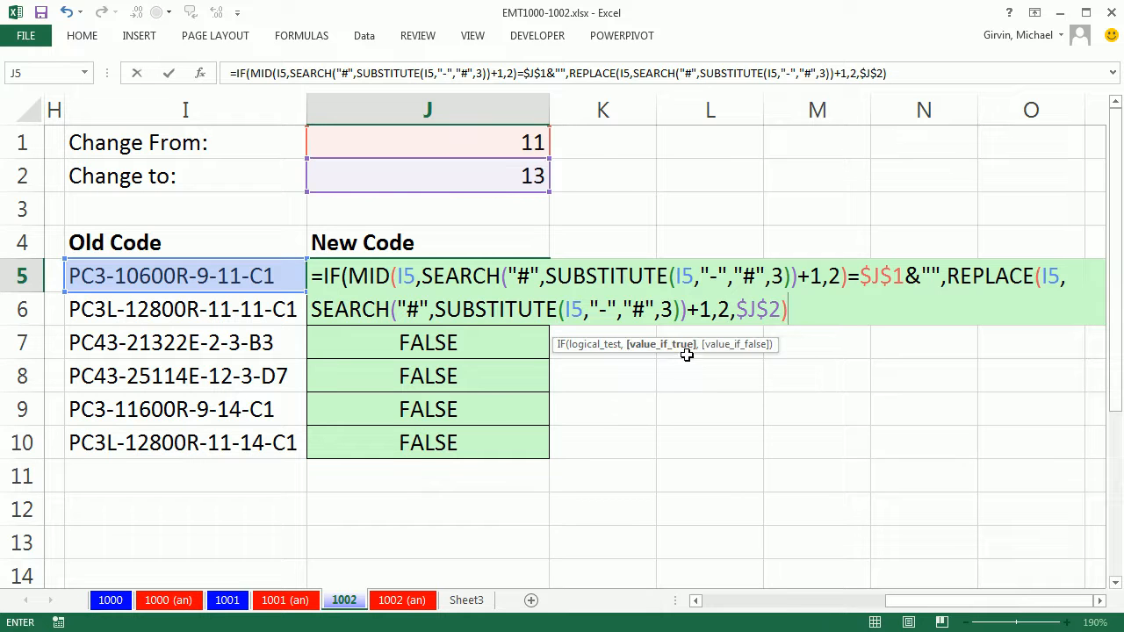
{"action": "mouse_move", "coordinate": [233, 241]}
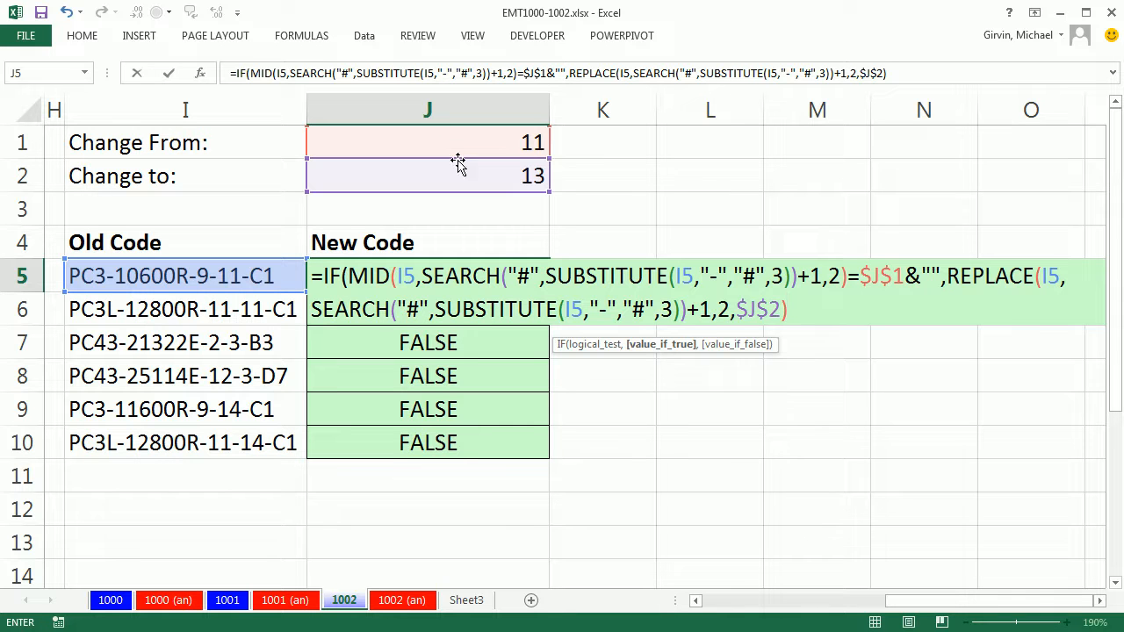
{"action": "type", "text": ",I5"}
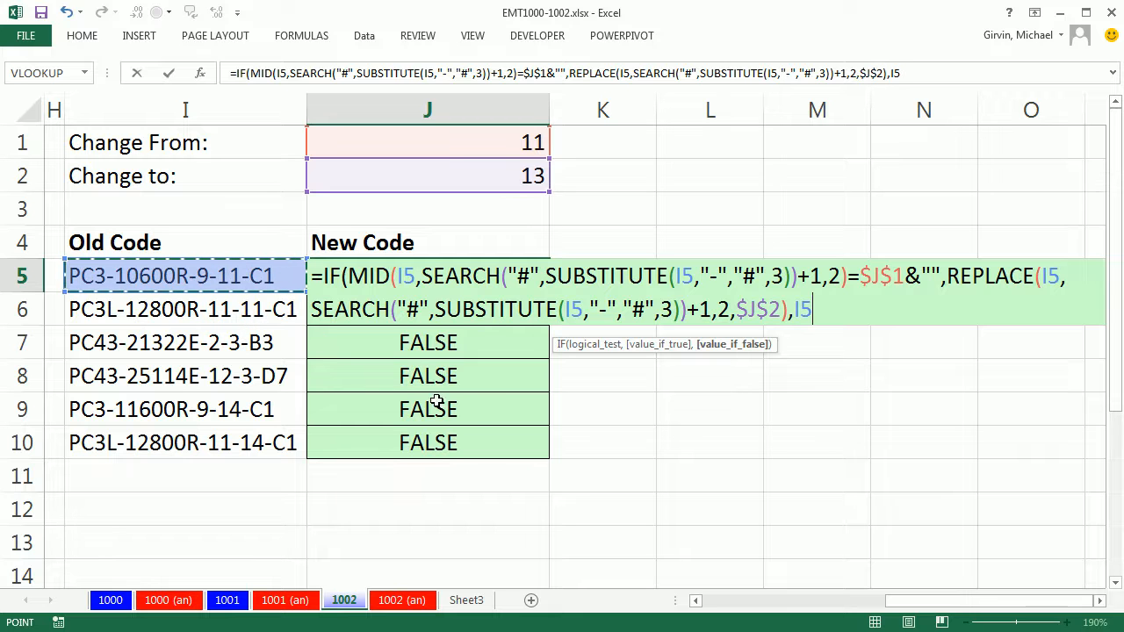
{"action": "type", "text": ")"}
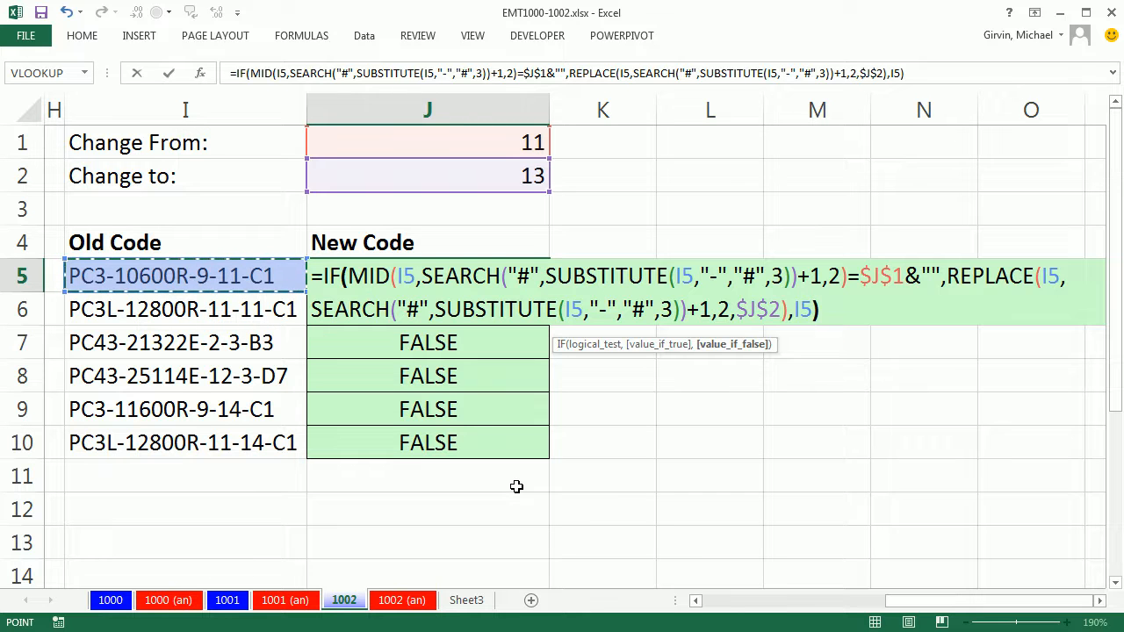
{"action": "key", "text": "Return"}
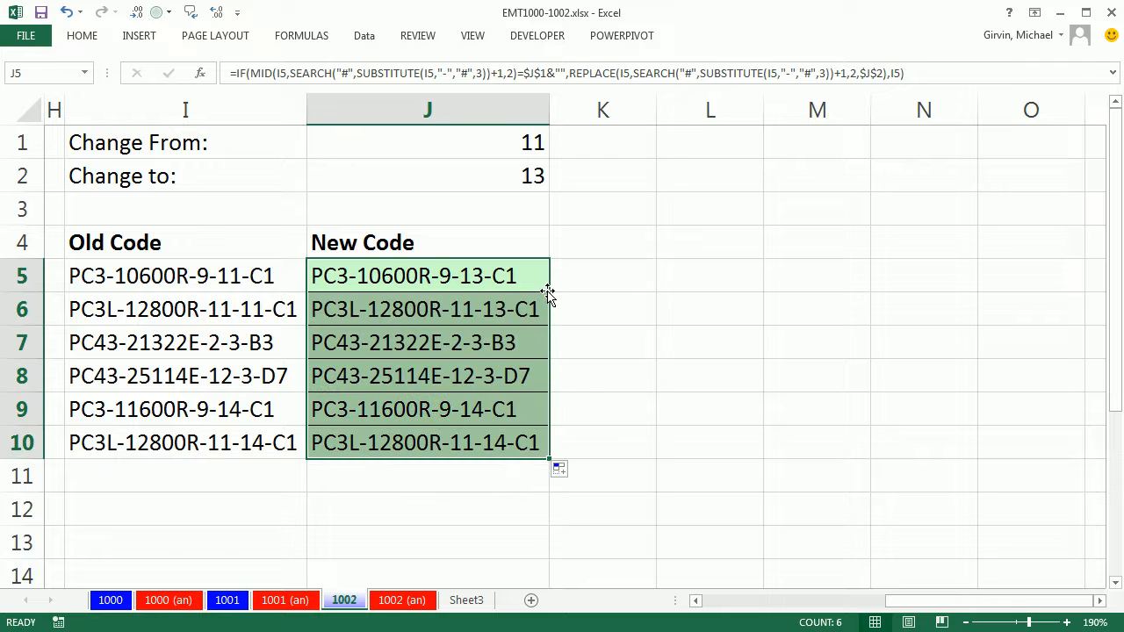
{"action": "mouse_move", "coordinate": [464, 265]}
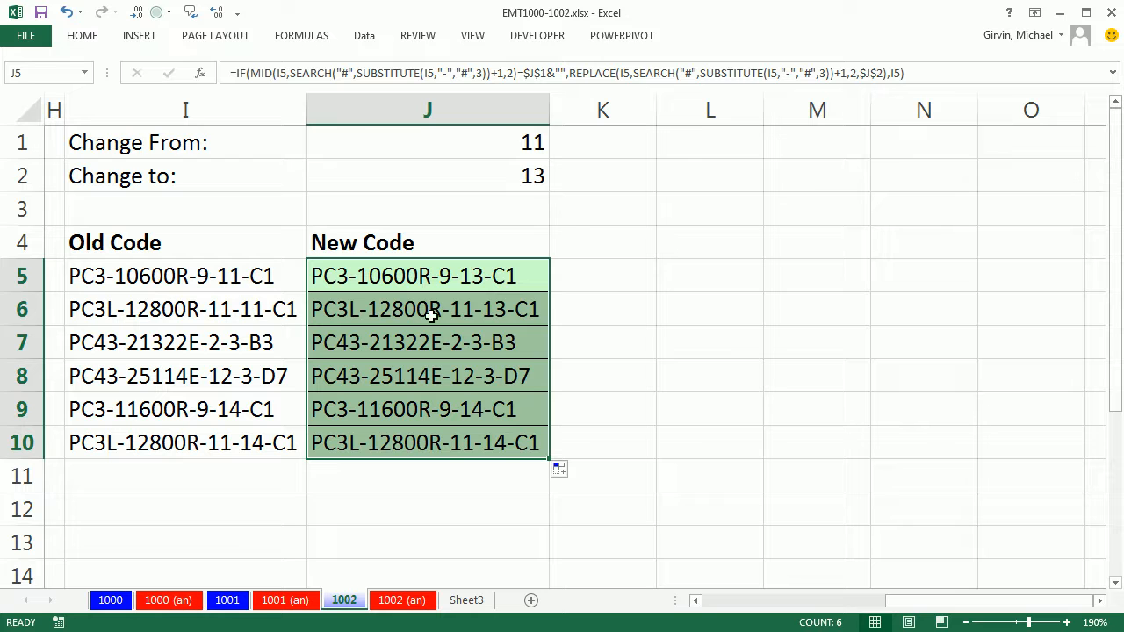
{"action": "mouse_move", "coordinate": [498, 321]}
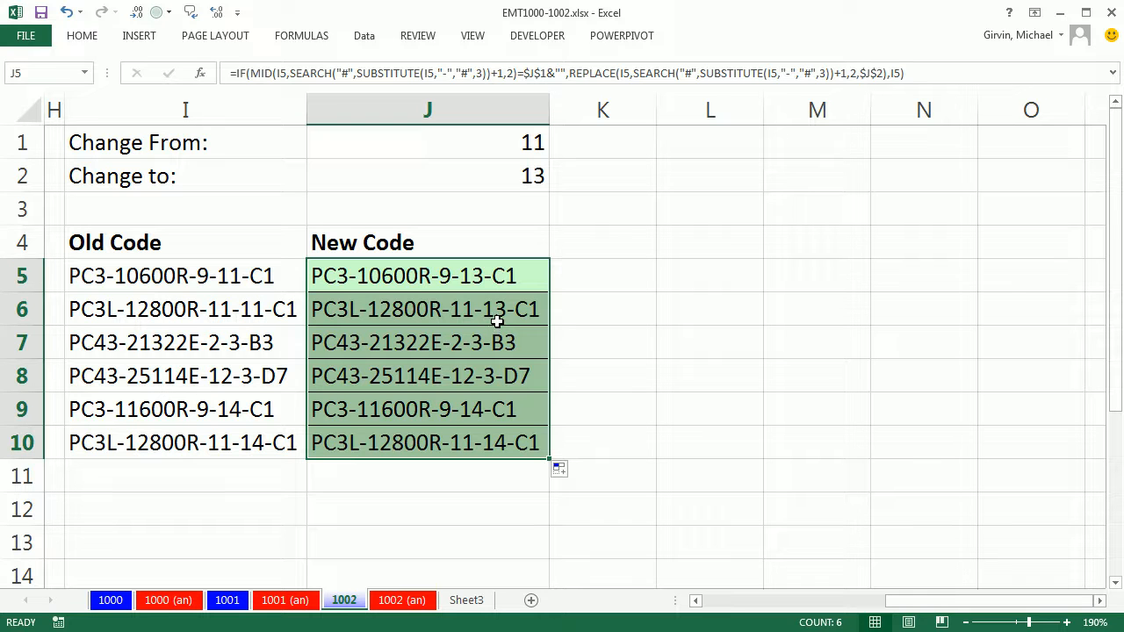
Set Change From in J1 to 14 so rows 9-10 become -13-C1.
{"action": "left_click", "coordinate": [428, 142]}
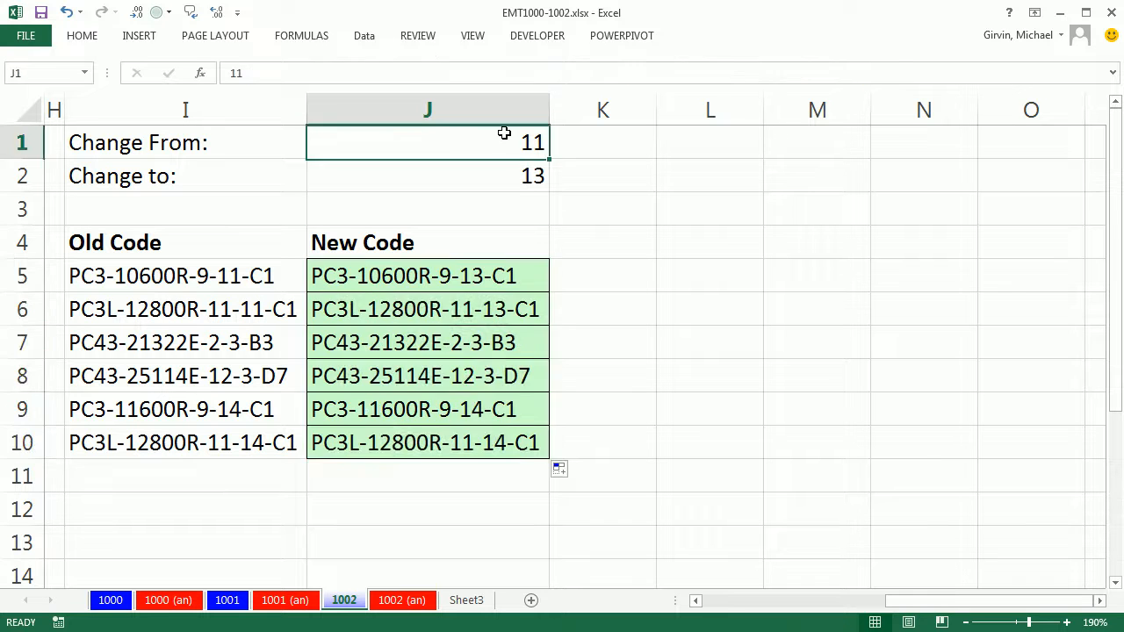
{"action": "type", "text": "14"}
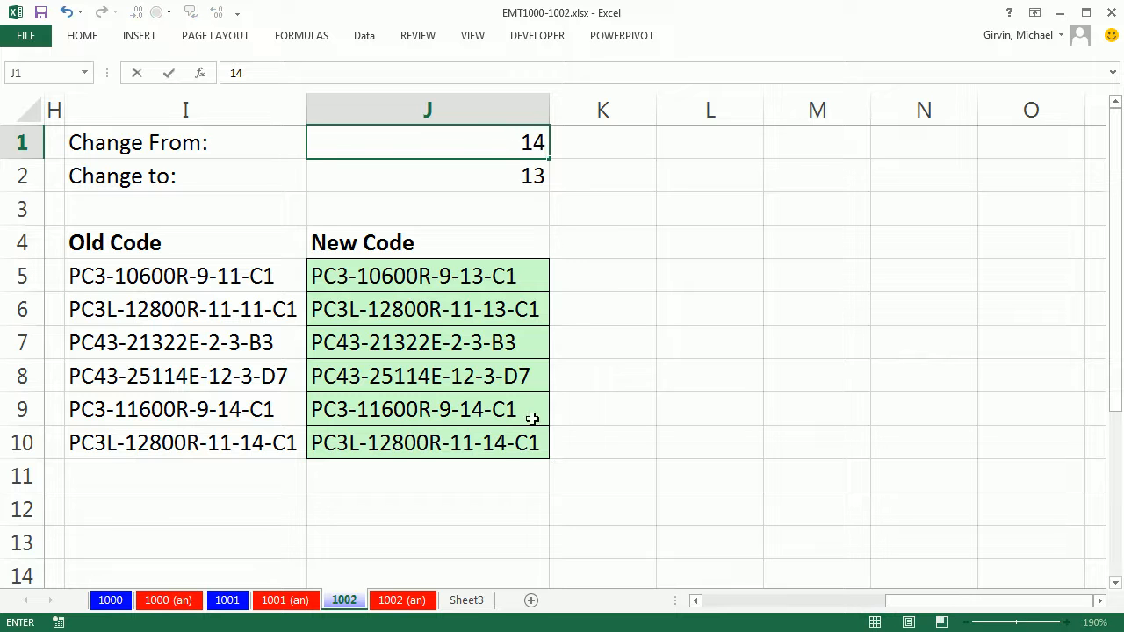
{"action": "mouse_move", "coordinate": [506, 468]}
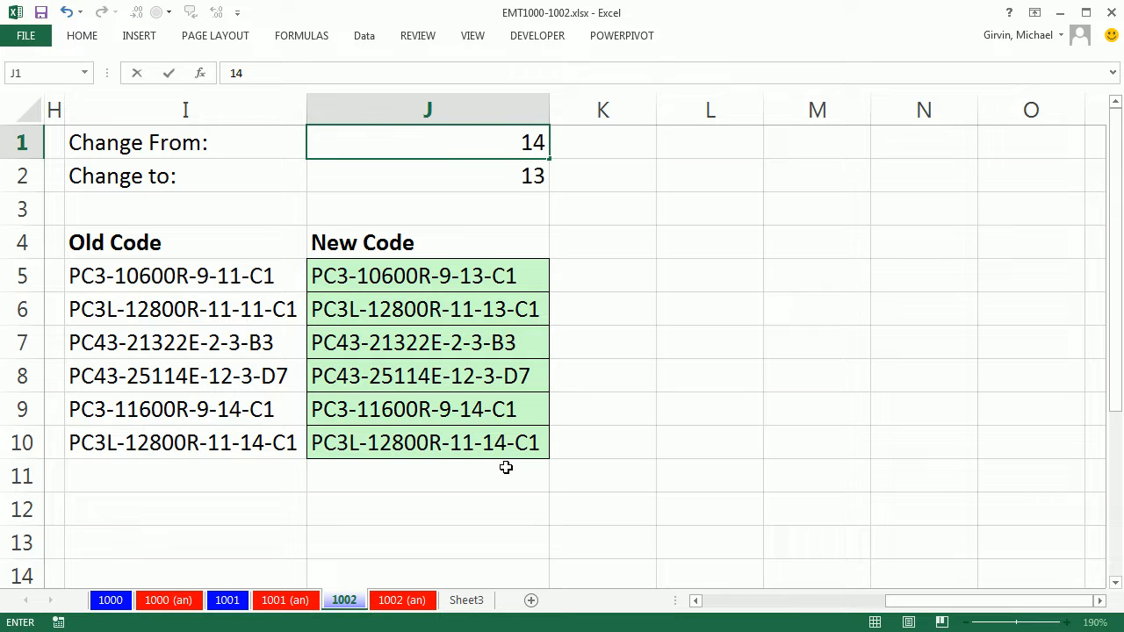
{"action": "mouse_move", "coordinate": [510, 443]}
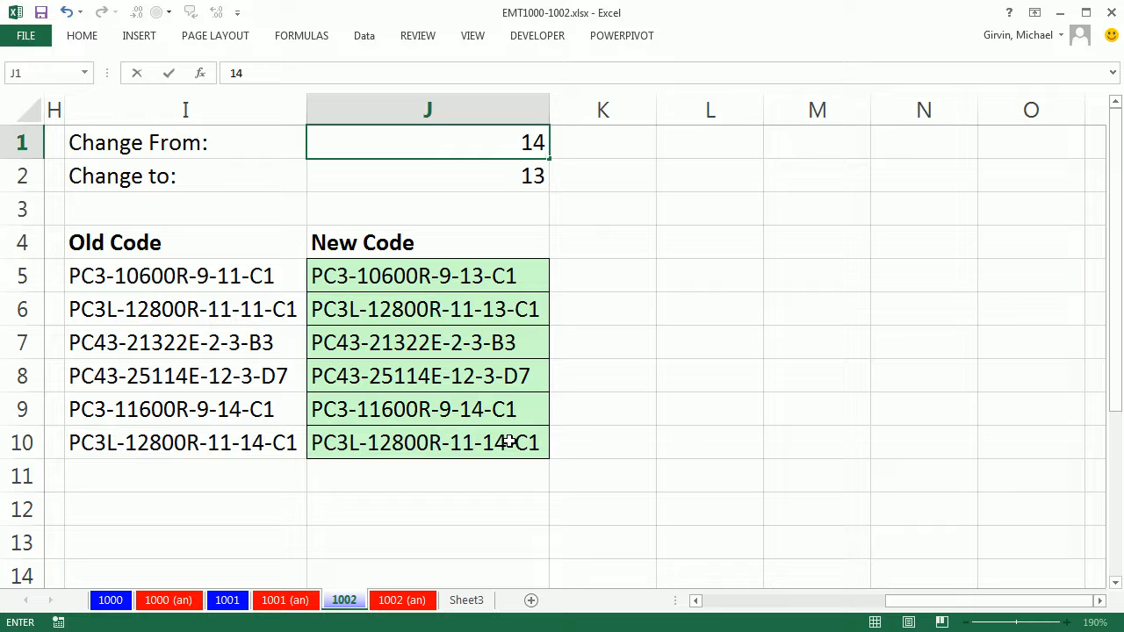
{"action": "key", "text": "Return"}
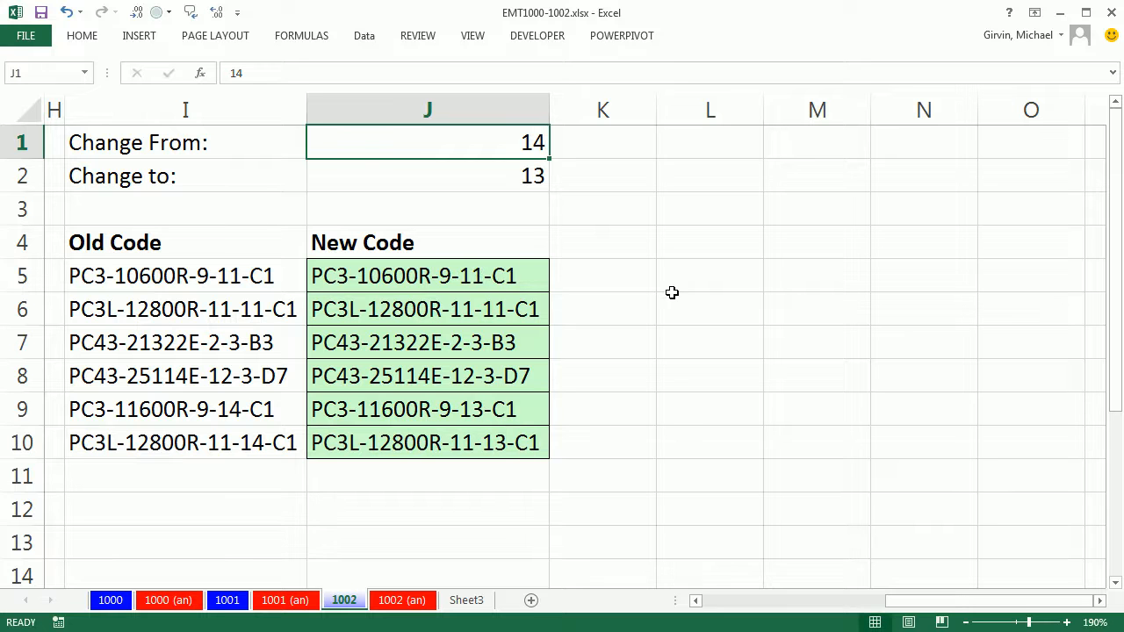